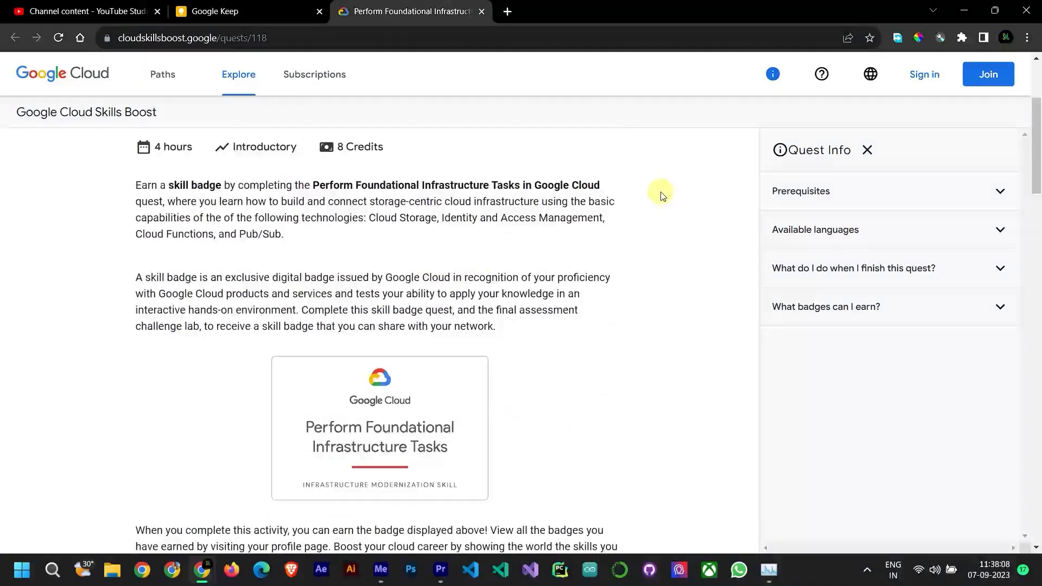
# Step: Sign in and enroll in the Perform Foundational Infrastructure Tasks quest
pyautogui.click(923, 74)
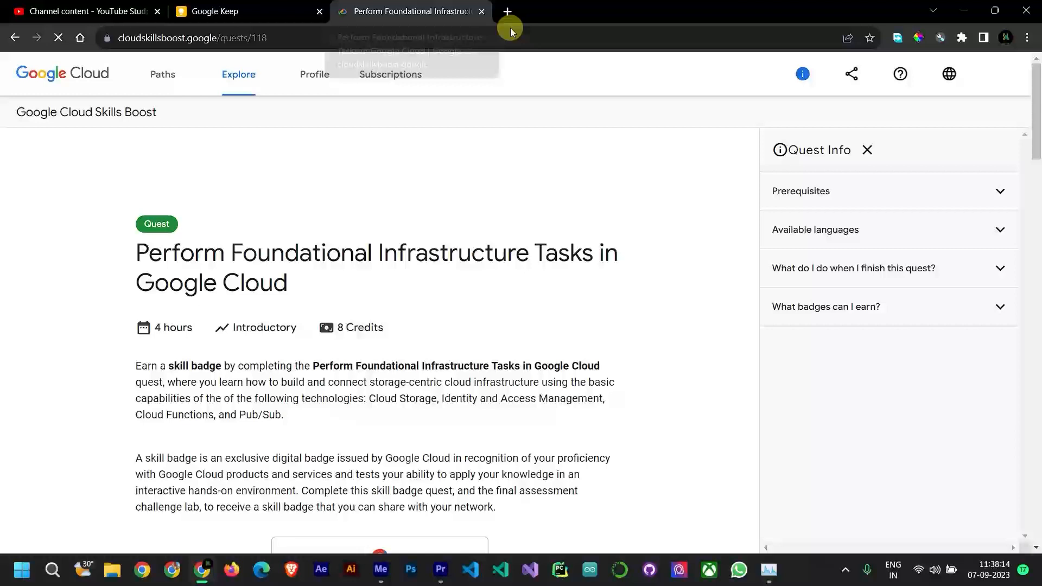
pyautogui.scroll(-3)
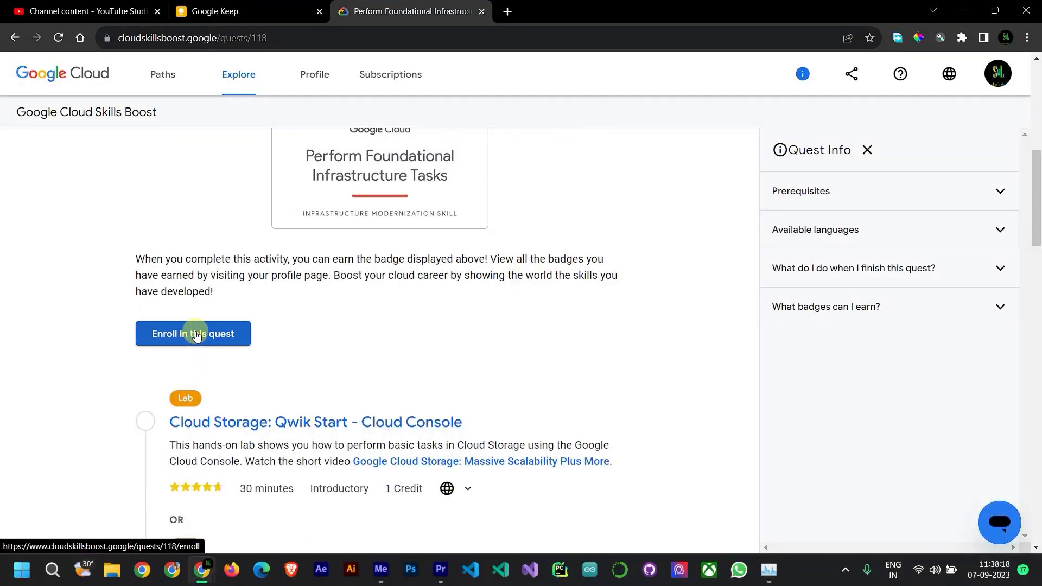
pyautogui.click(193, 333)
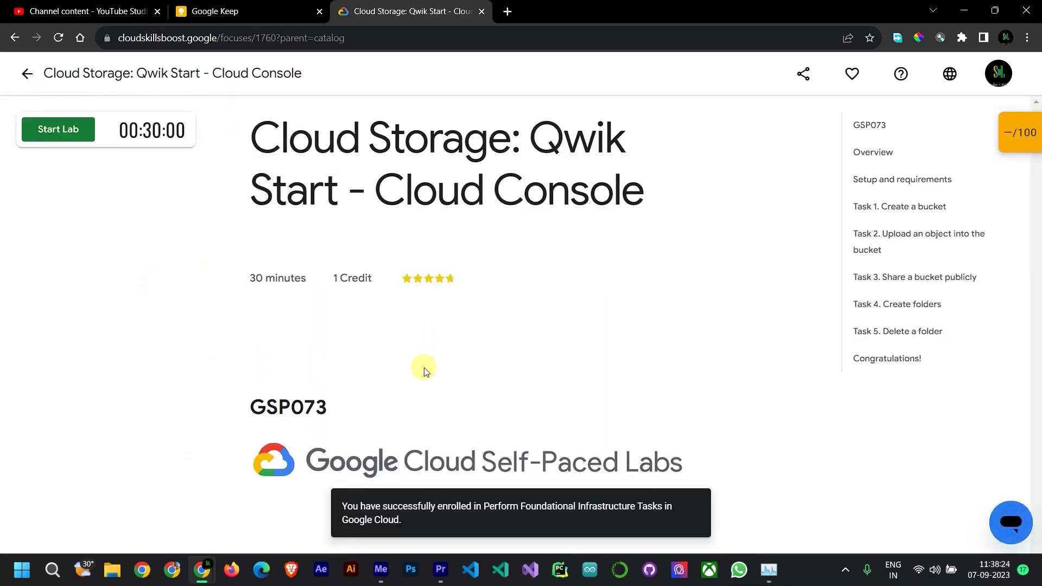
pyautogui.moveTo(403, 482)
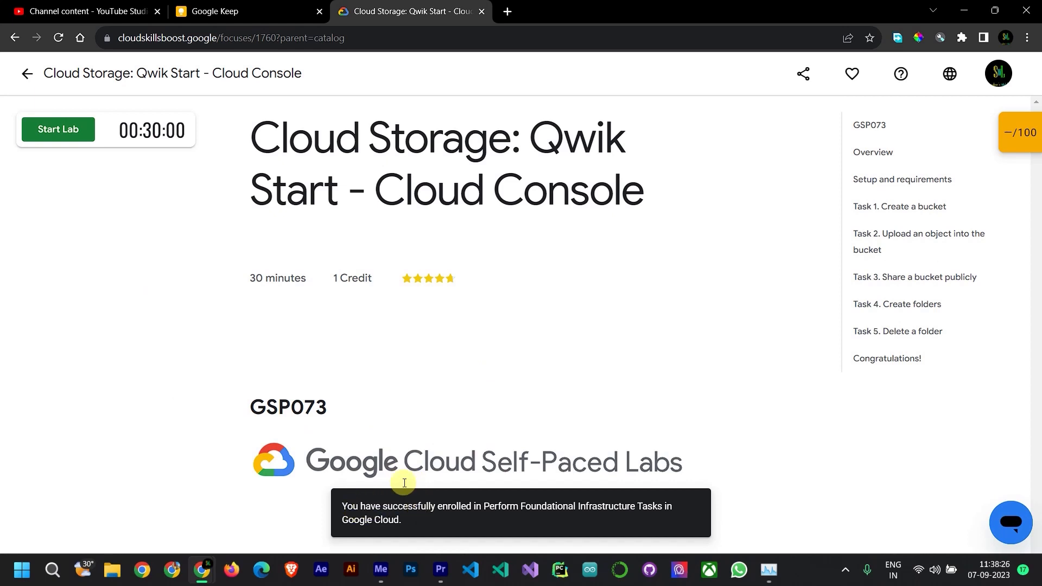
pyautogui.moveTo(539, 45)
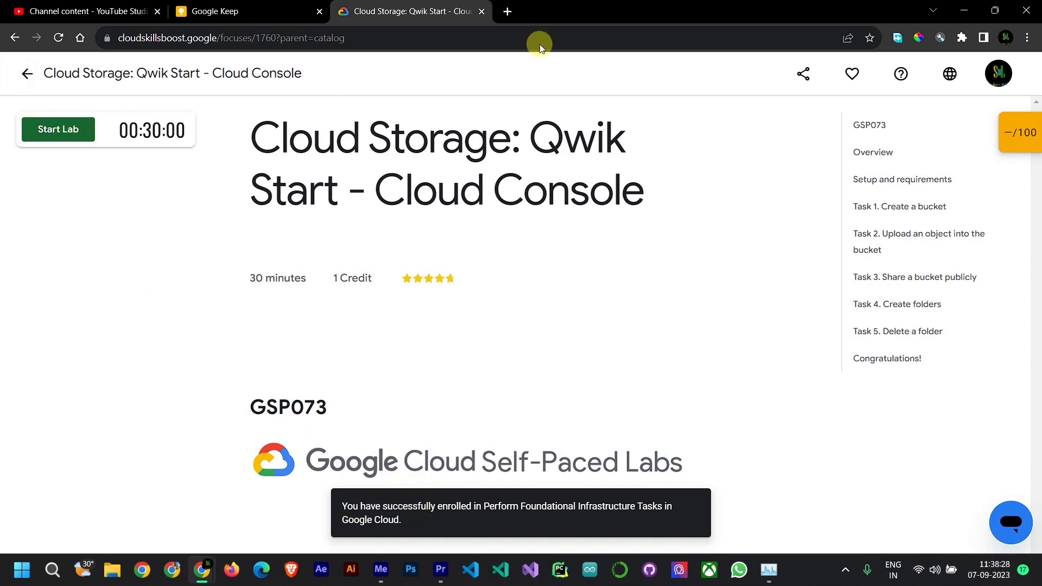
# Step: Start the lab and sign in to the Cloud console privately with the temporary username and password
pyautogui.click(57, 129)
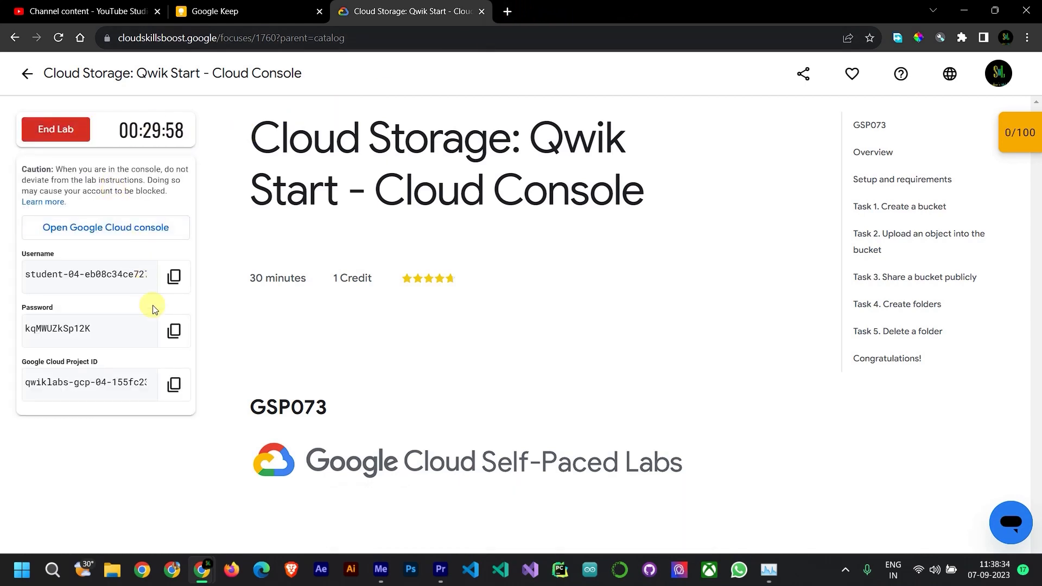
pyautogui.rightClick(104, 227)
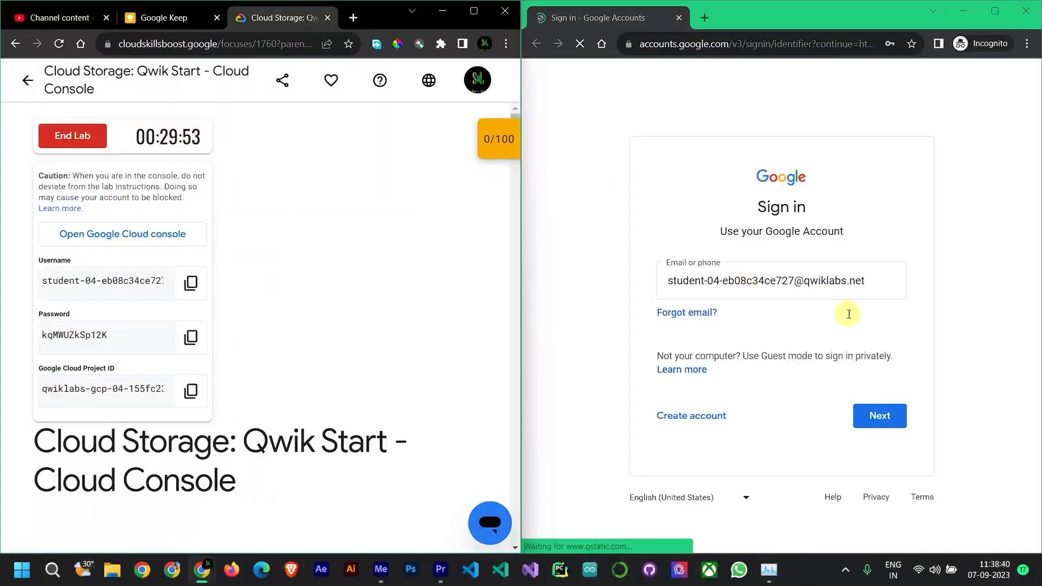
pyautogui.click(879, 415)
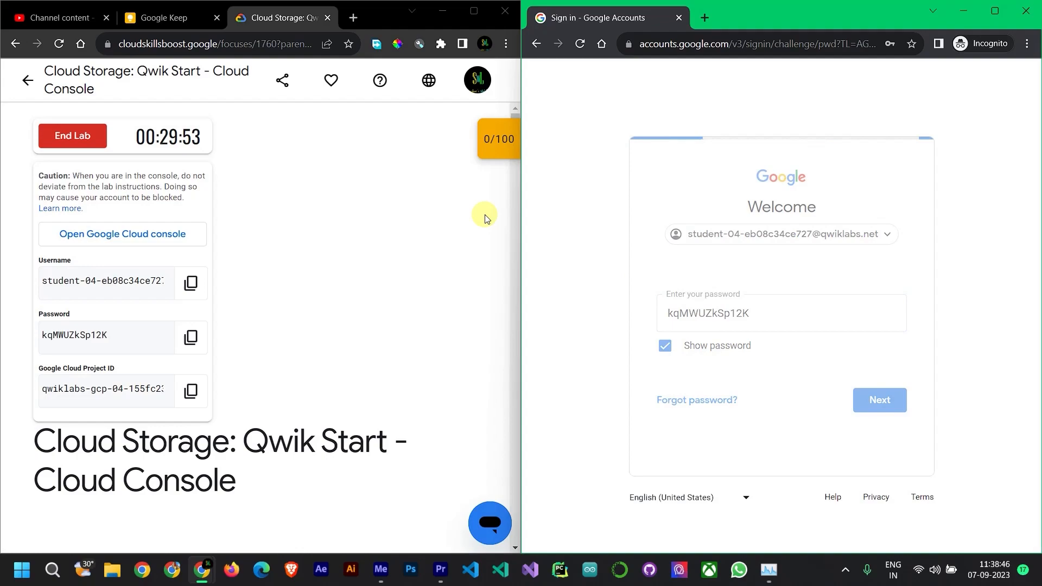
pyautogui.click(879, 400)
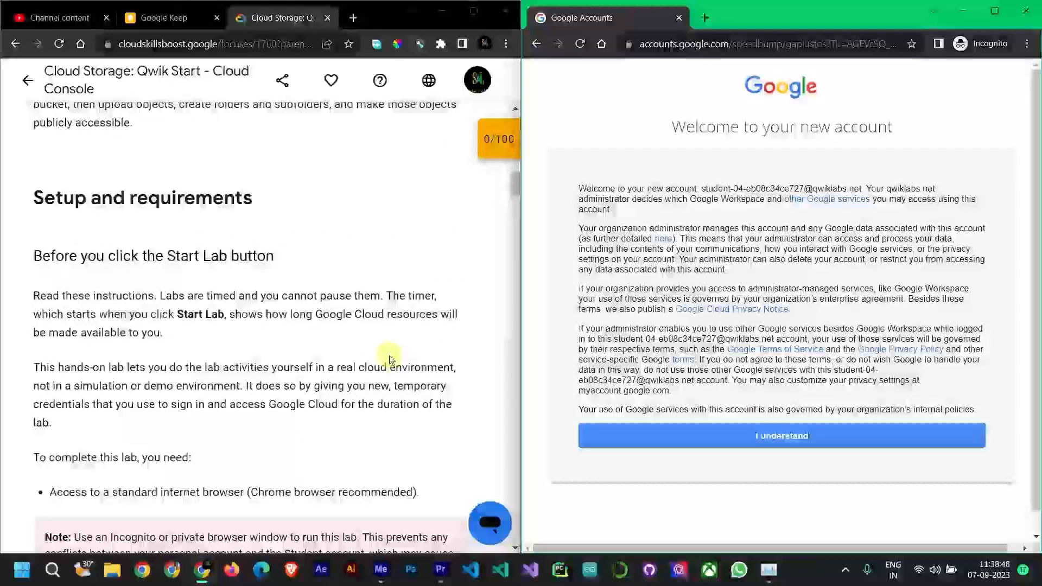
# Step: Accept the new student account's welcome notice with I understand
pyautogui.scroll(-3)
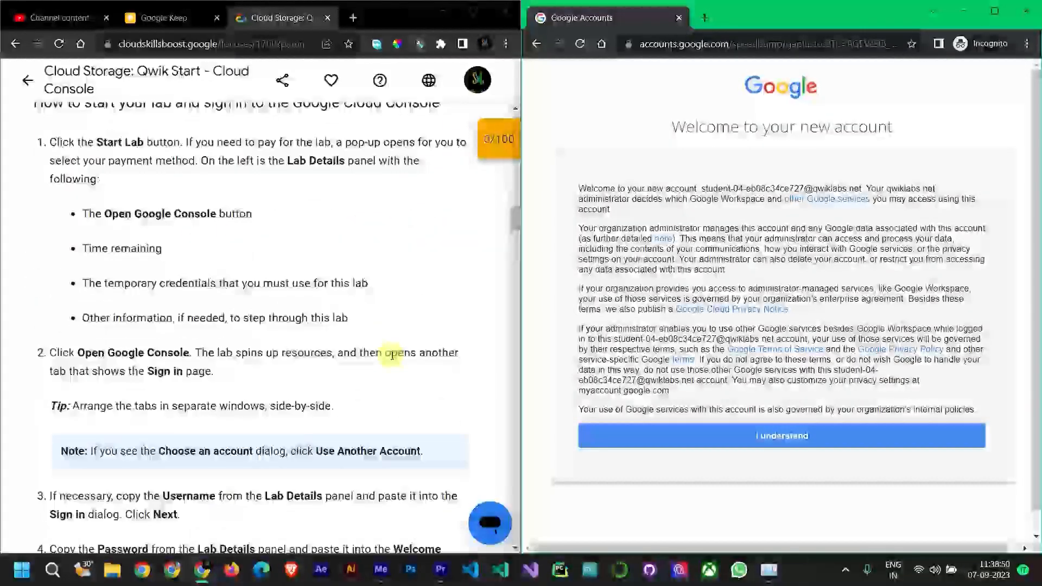
pyautogui.scroll(-3)
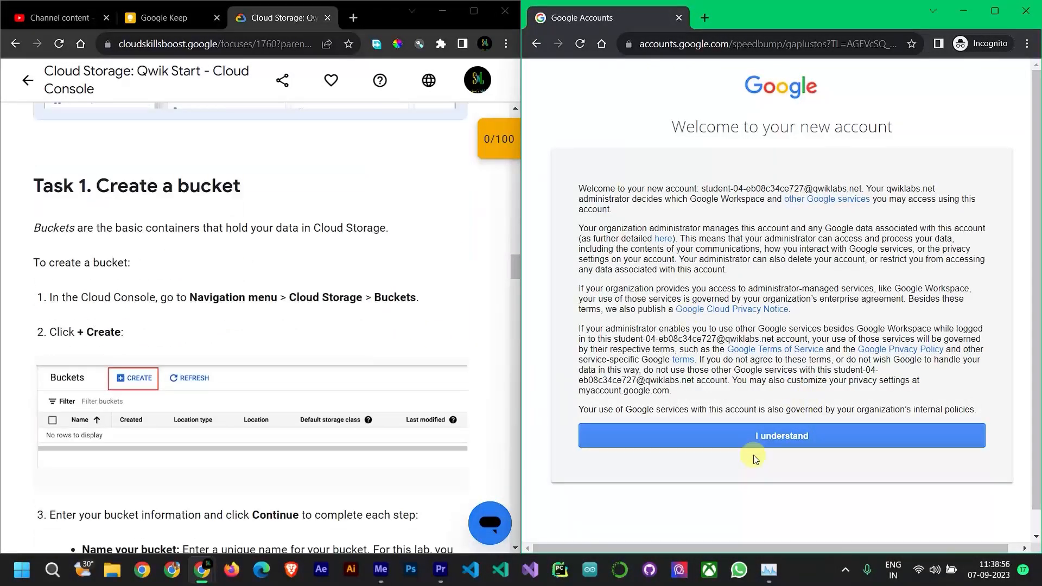
pyautogui.click(782, 436)
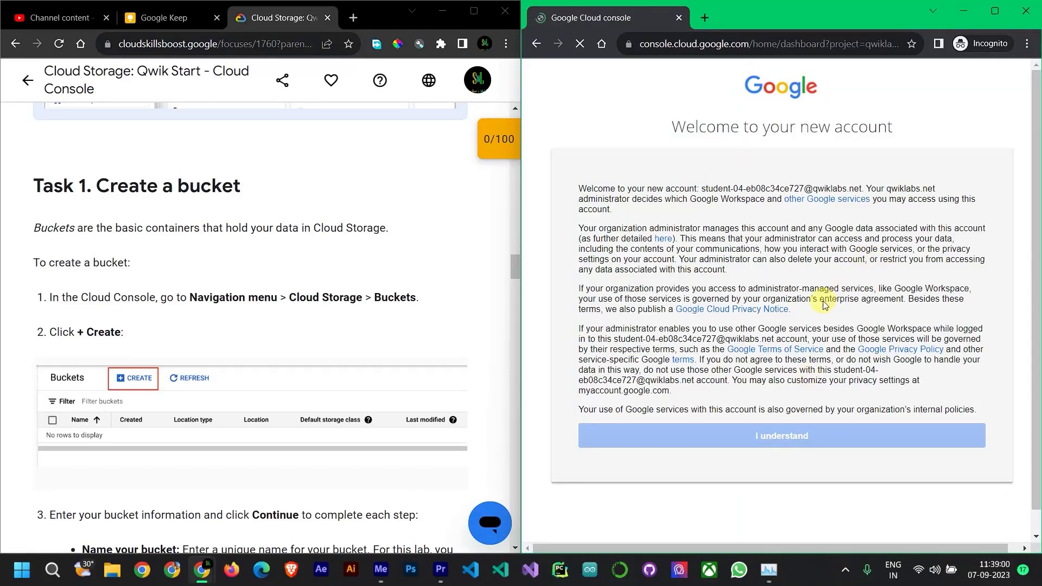
# Step: Agree to the Google Cloud terms of service and go to Cloud Storage > Buckets, which is empty
pyautogui.click(781, 436)
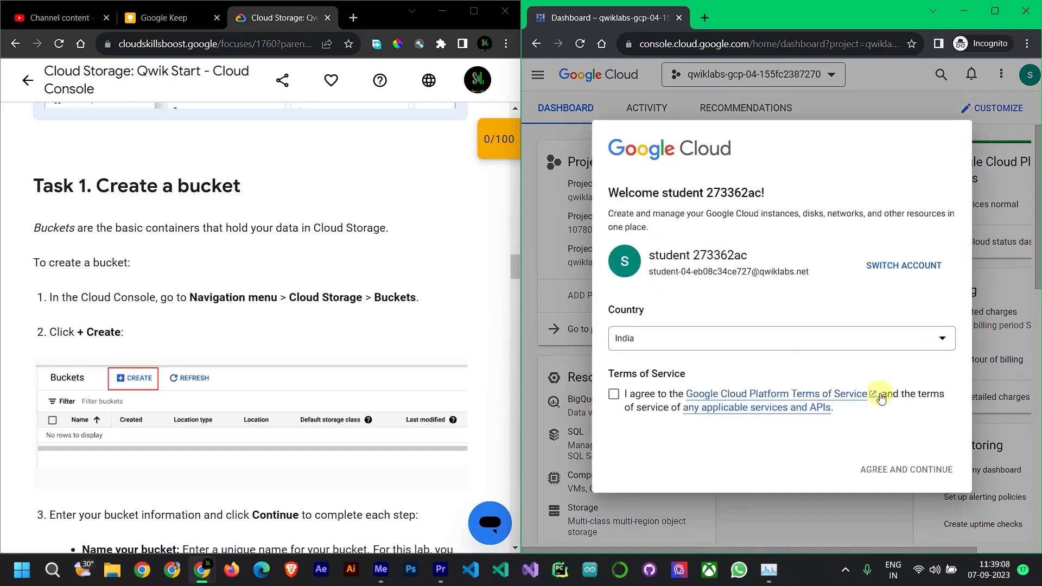
pyautogui.click(613, 394)
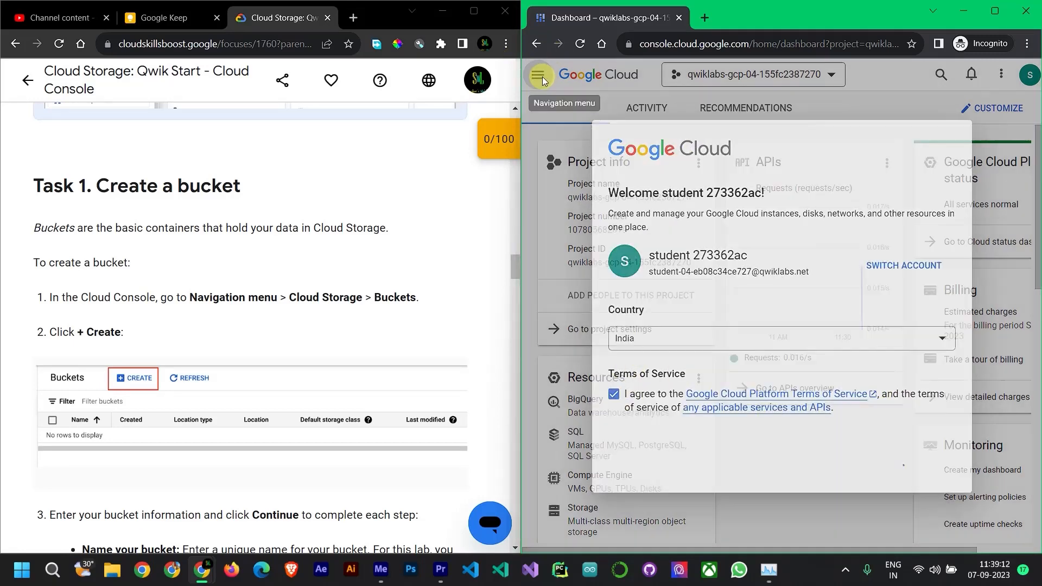
pyautogui.click(539, 74)
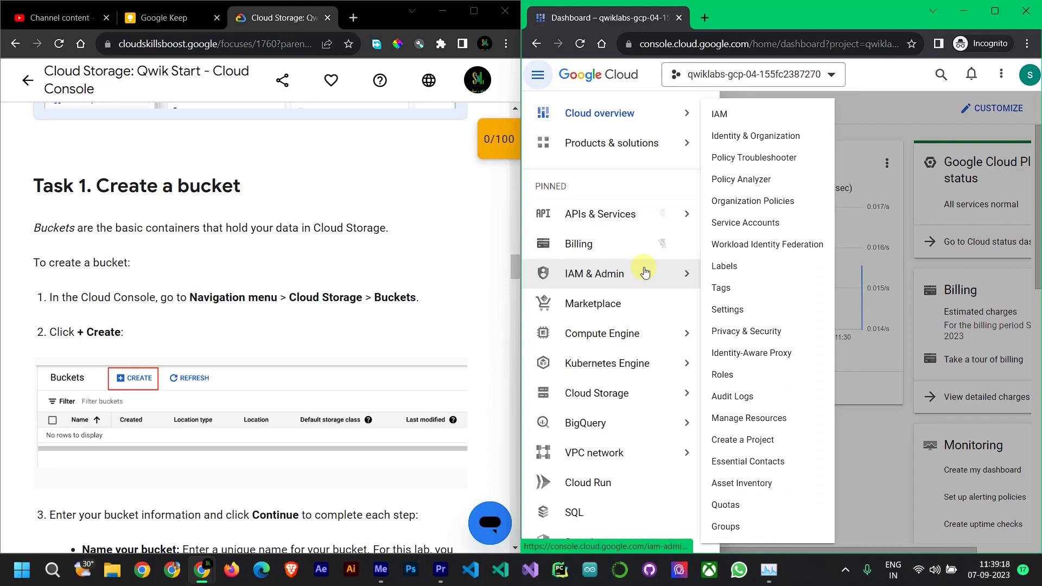
pyautogui.click(596, 393)
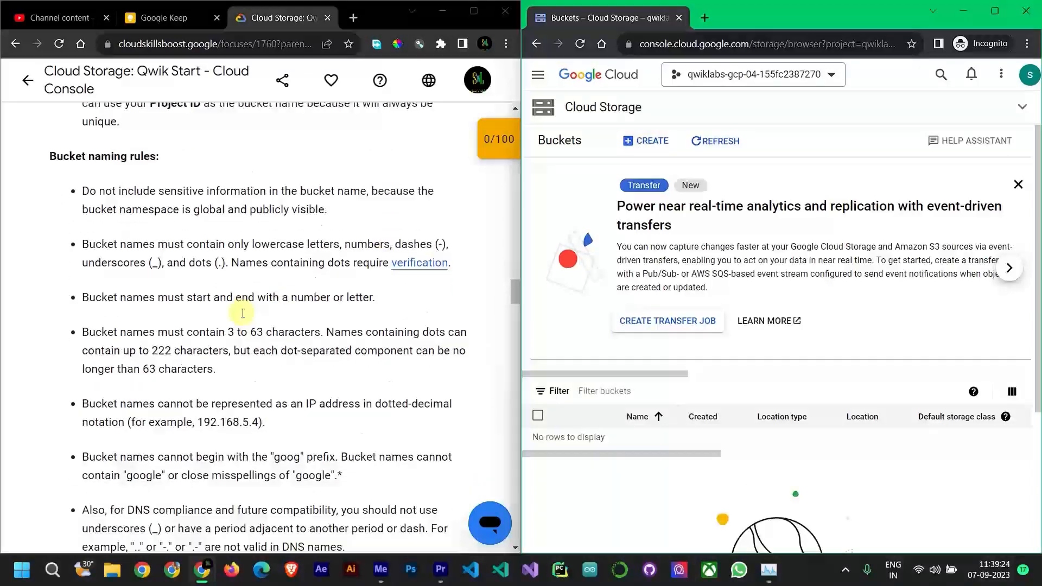
pyautogui.scroll(-3)
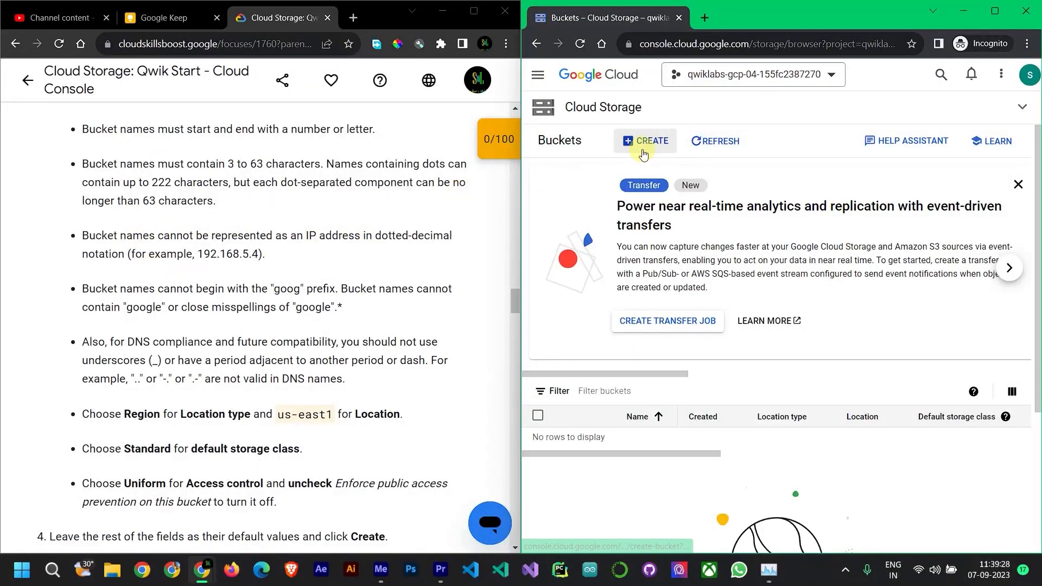
# Step: Begin creating a new bucket named swl
pyautogui.click(643, 140)
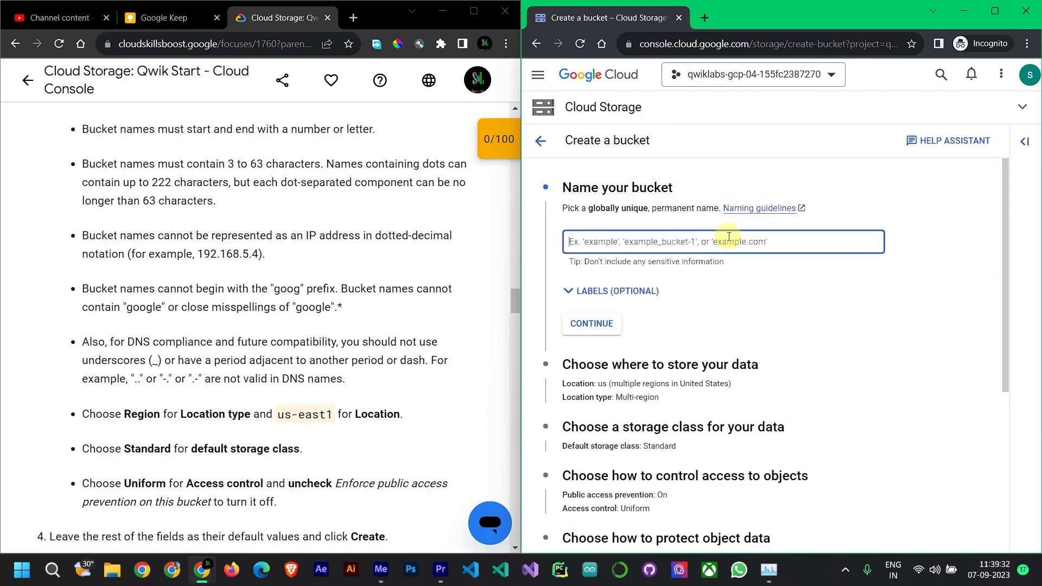
pyautogui.write('sw')
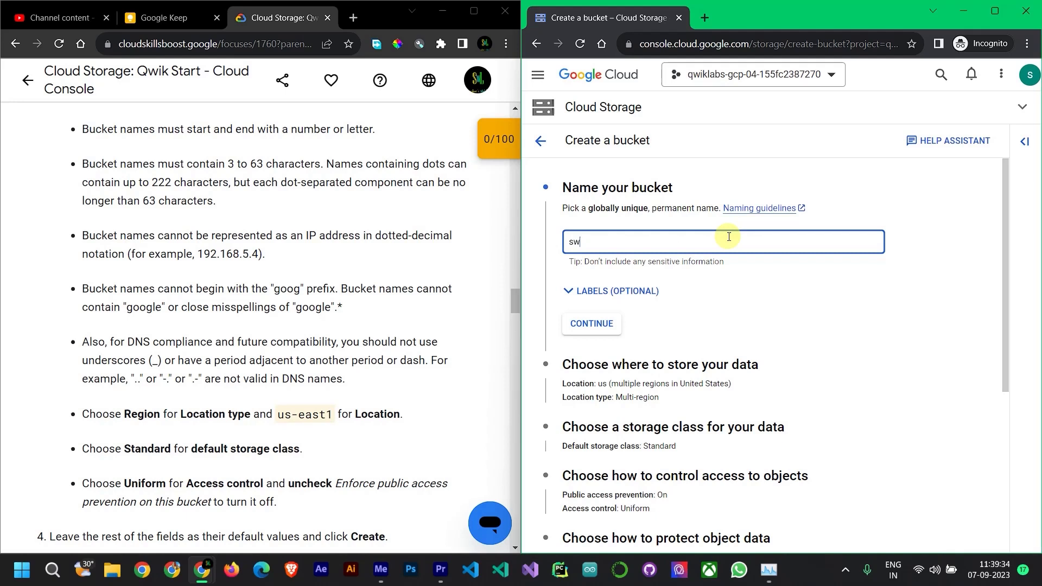
pyautogui.write('l')
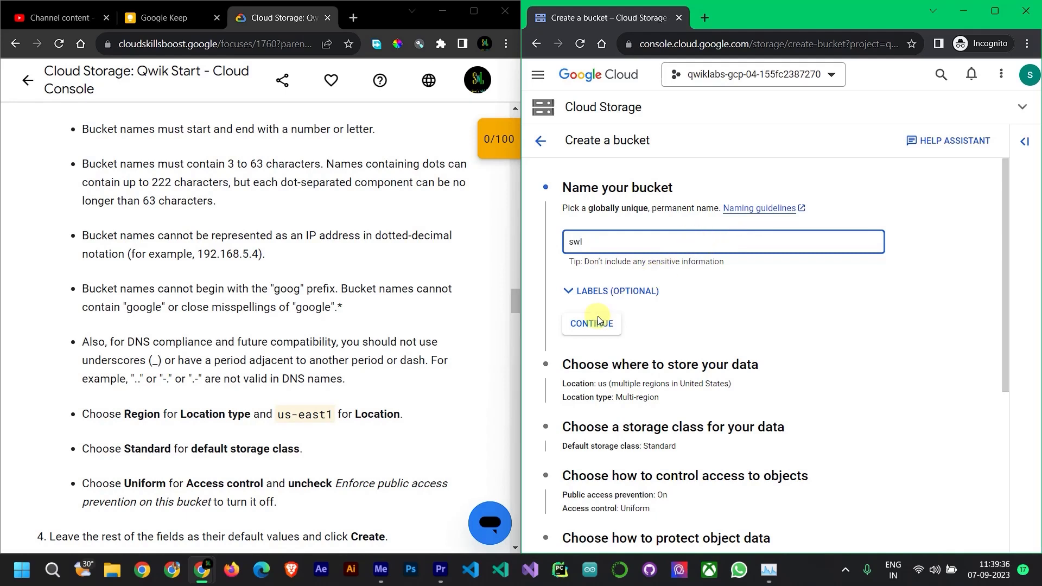
pyautogui.click(590, 323)
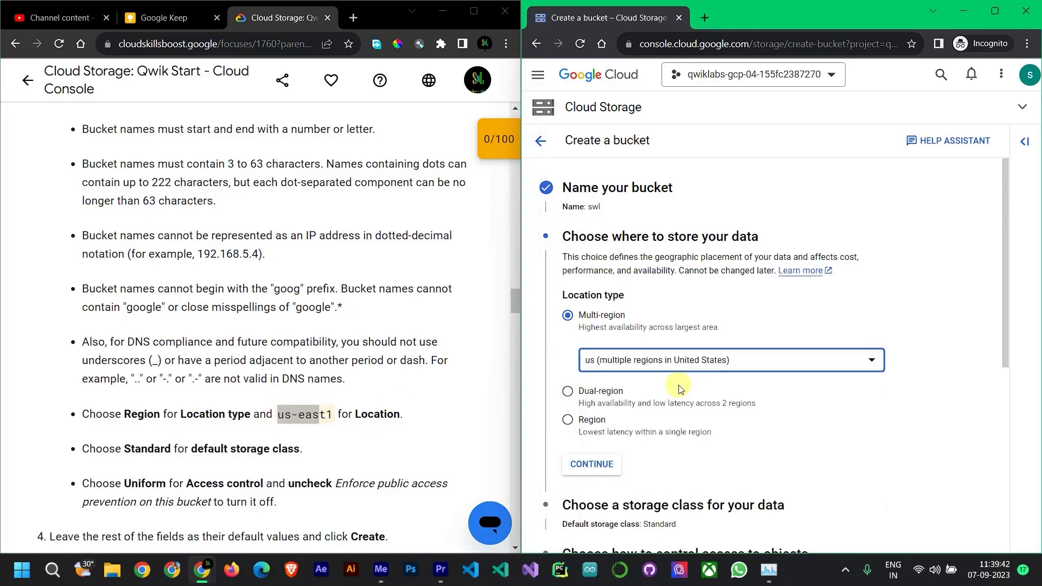
# Step: Place the bucket in single region us-east1 (South Carolina) with the Standard default storage class
pyautogui.click(569, 419)
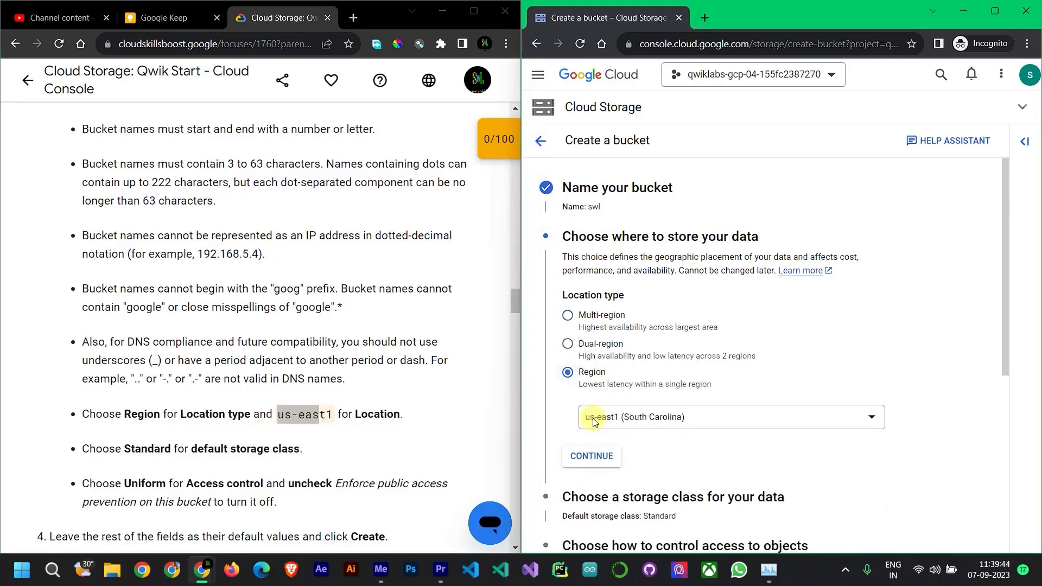
pyautogui.click(729, 417)
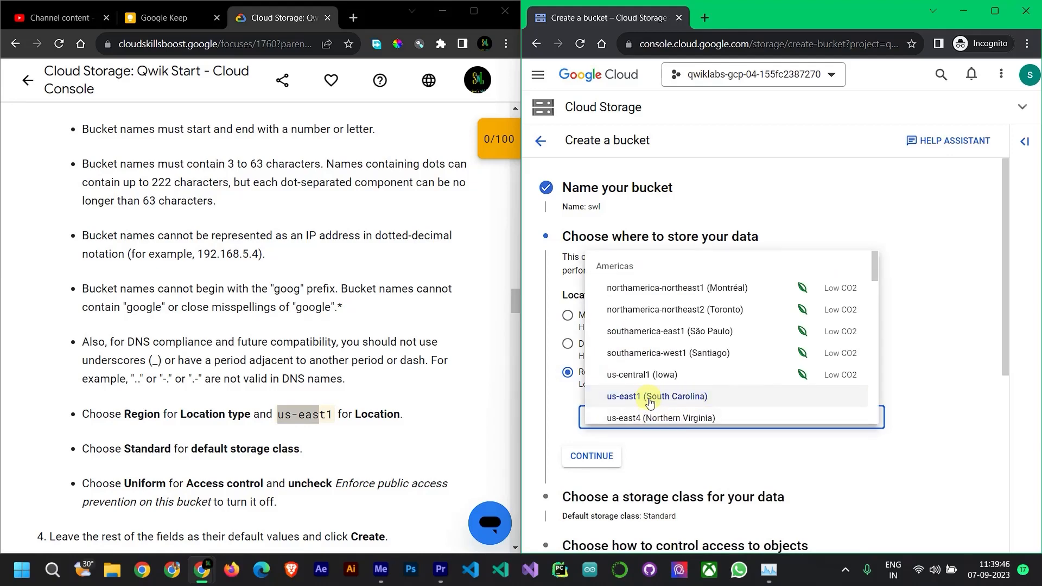
pyautogui.click(657, 396)
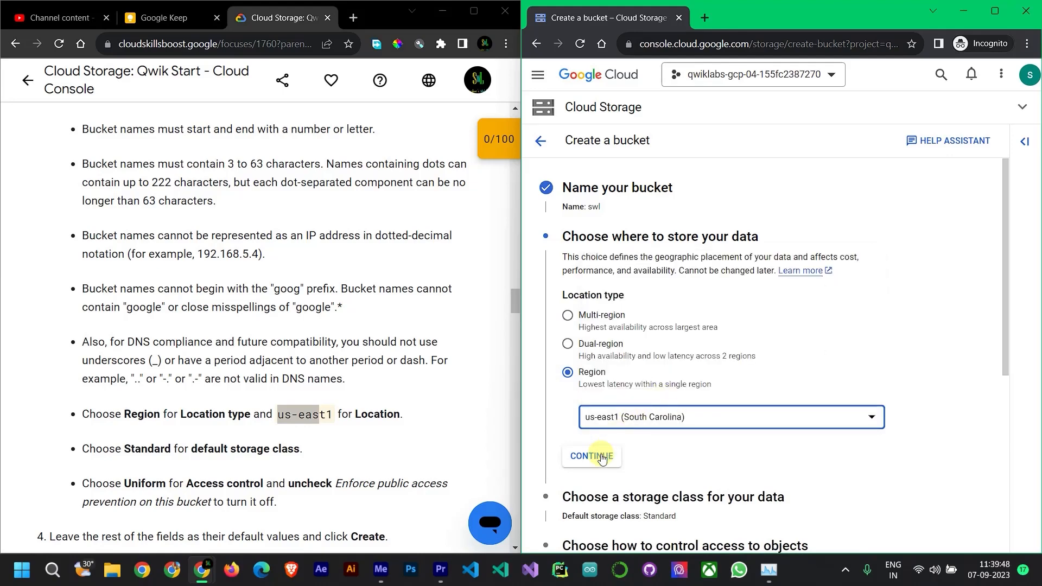
pyautogui.click(590, 456)
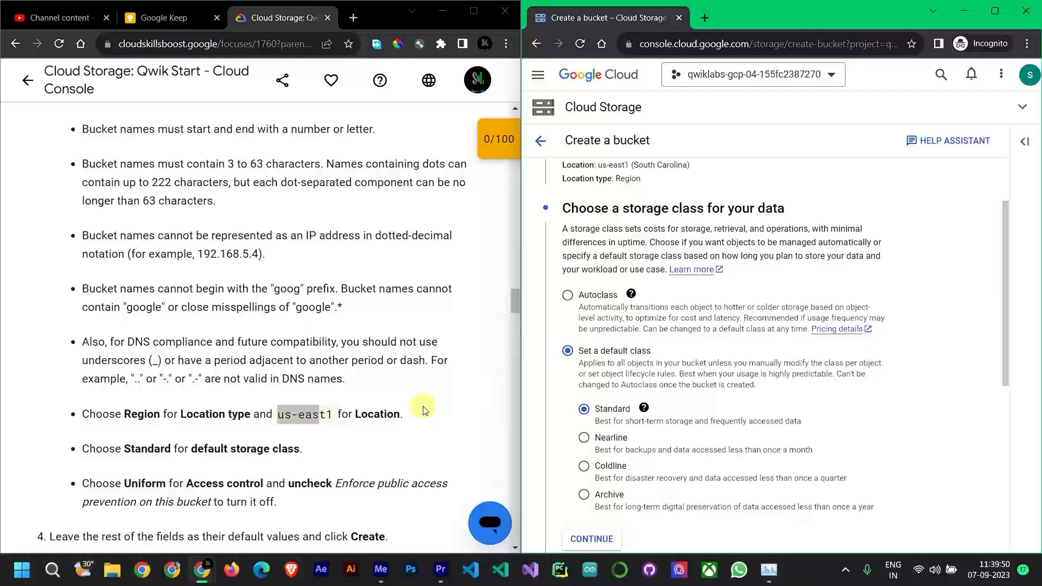
pyautogui.scroll(-3)
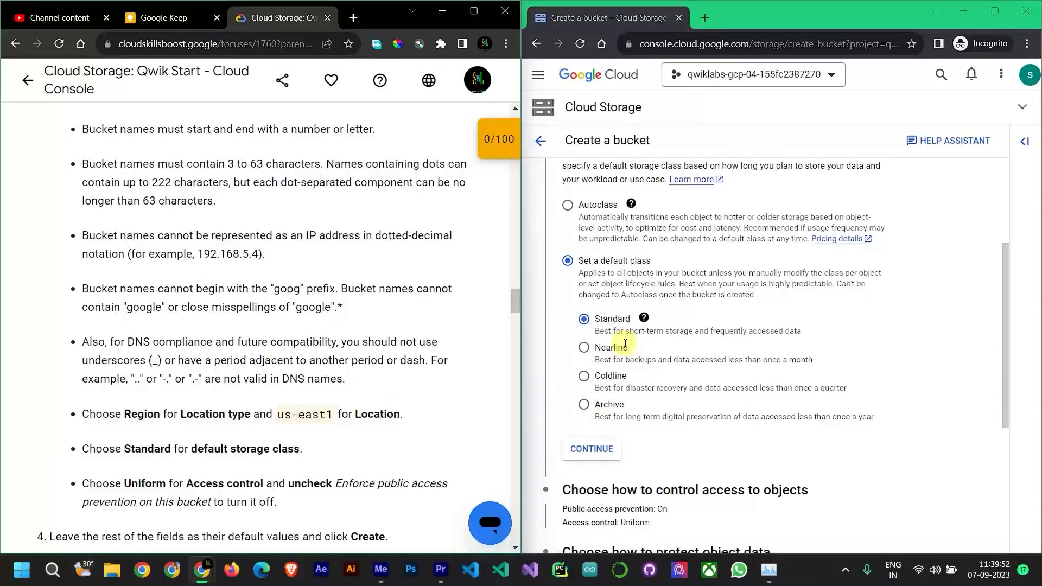
pyautogui.click(591, 449)
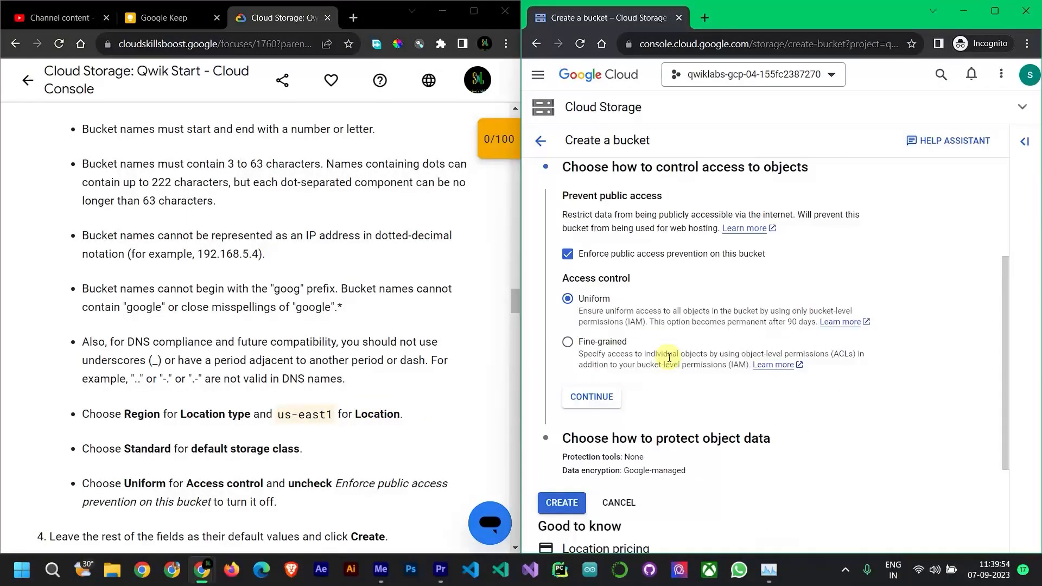
pyautogui.moveTo(97, 482)
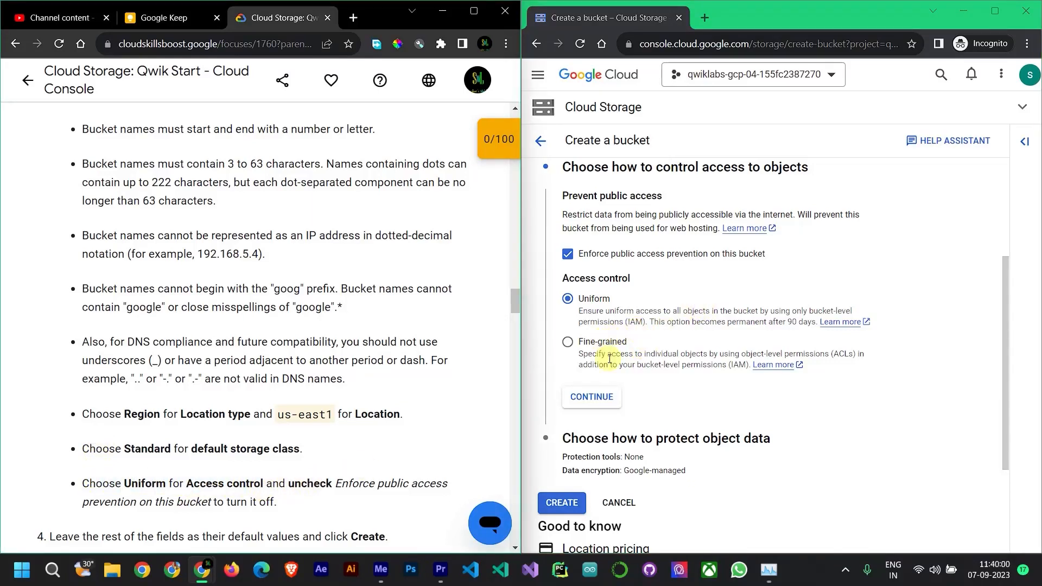
pyautogui.moveTo(642, 287)
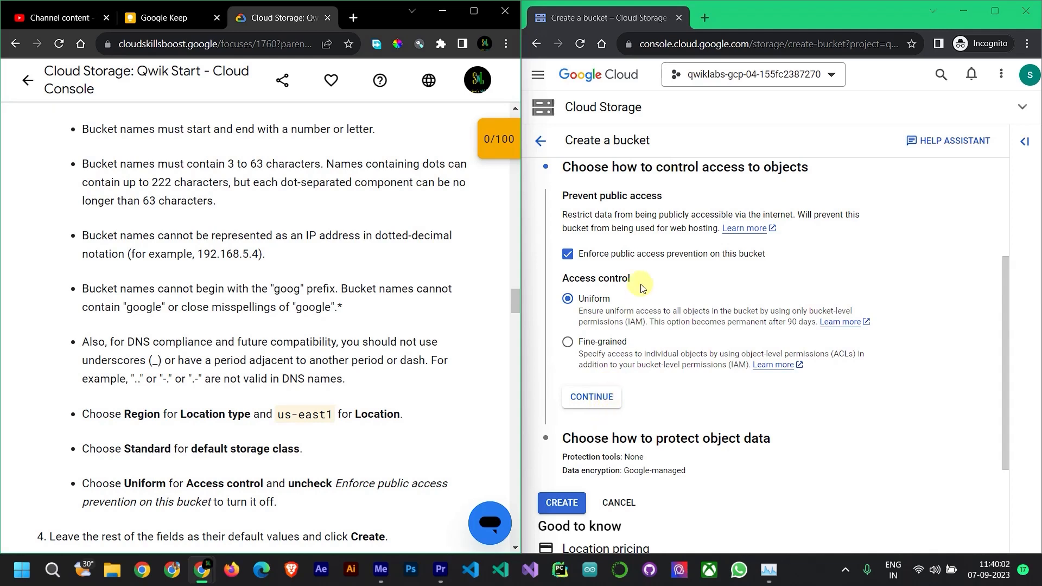
# Step: Turn off public access prevention while keeping uniform access control, and continue
pyautogui.click(568, 254)
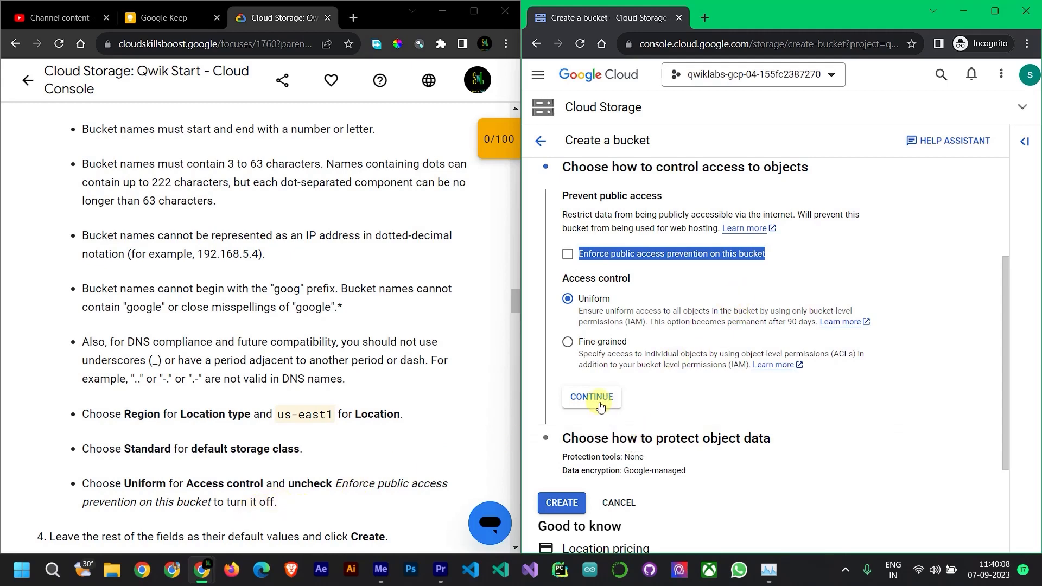
pyautogui.click(590, 397)
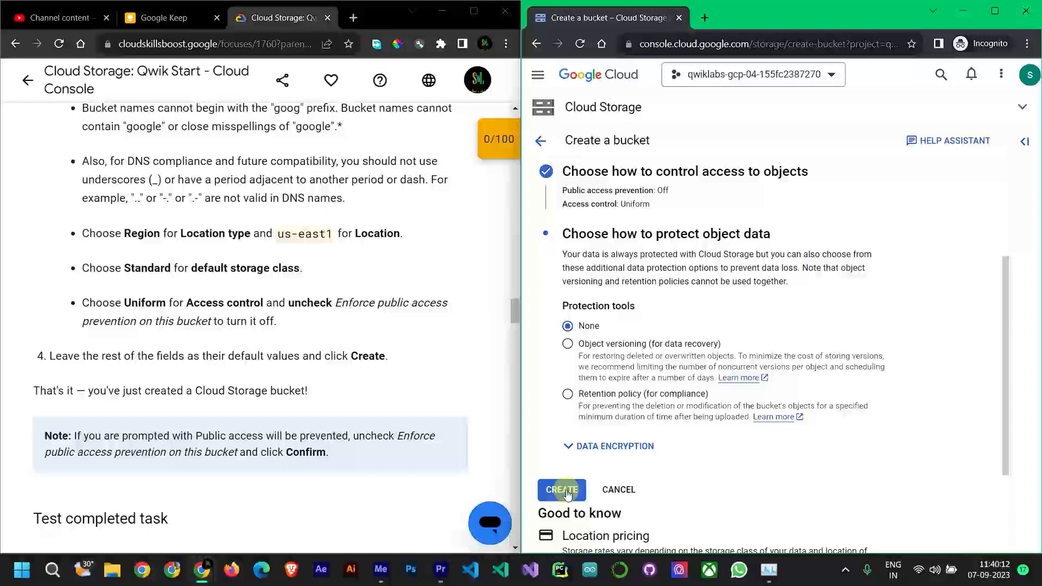
# Step: Create bucket swl and return to the buckets list
pyautogui.click(562, 489)
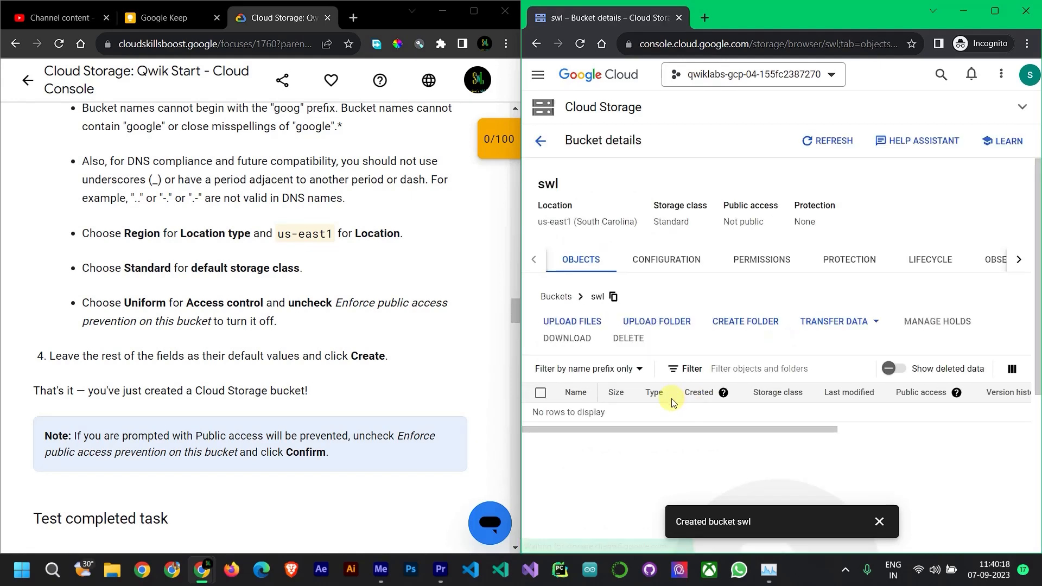
pyautogui.scroll(-3)
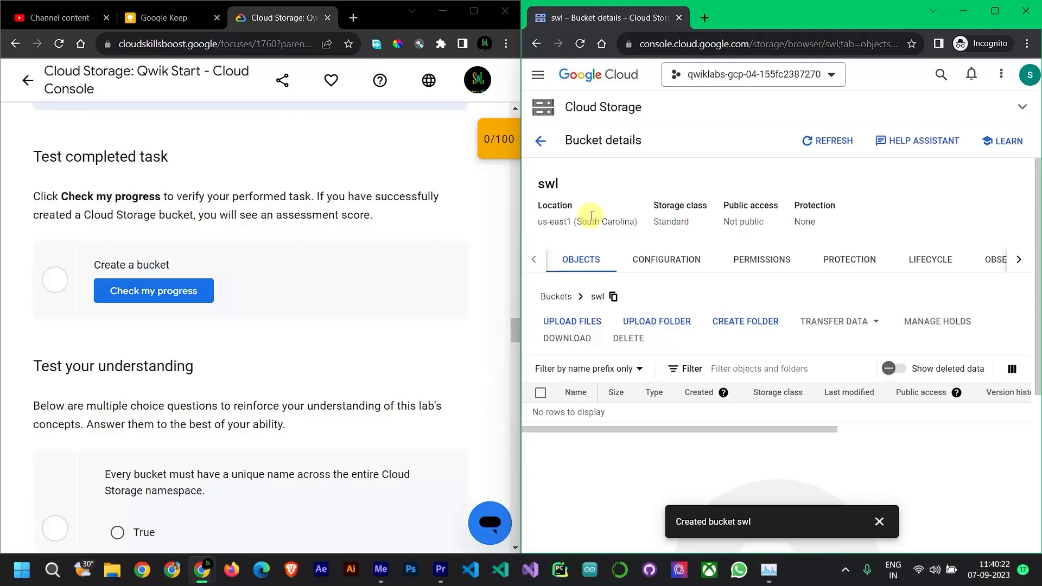
pyautogui.click(556, 296)
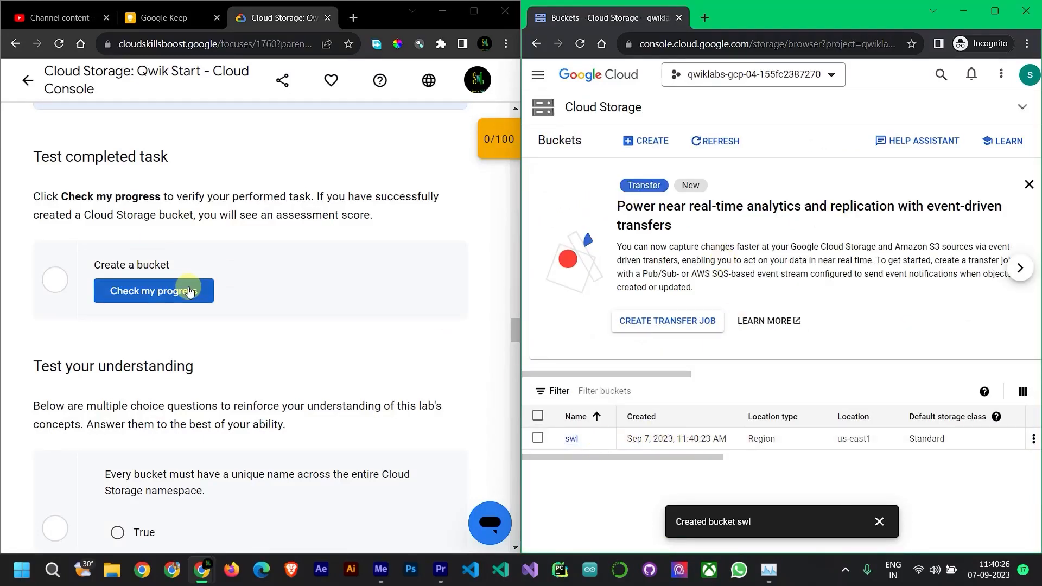
# Step: Have the lab verify the bucket and answer True to the unique bucket name question
pyautogui.click(152, 291)
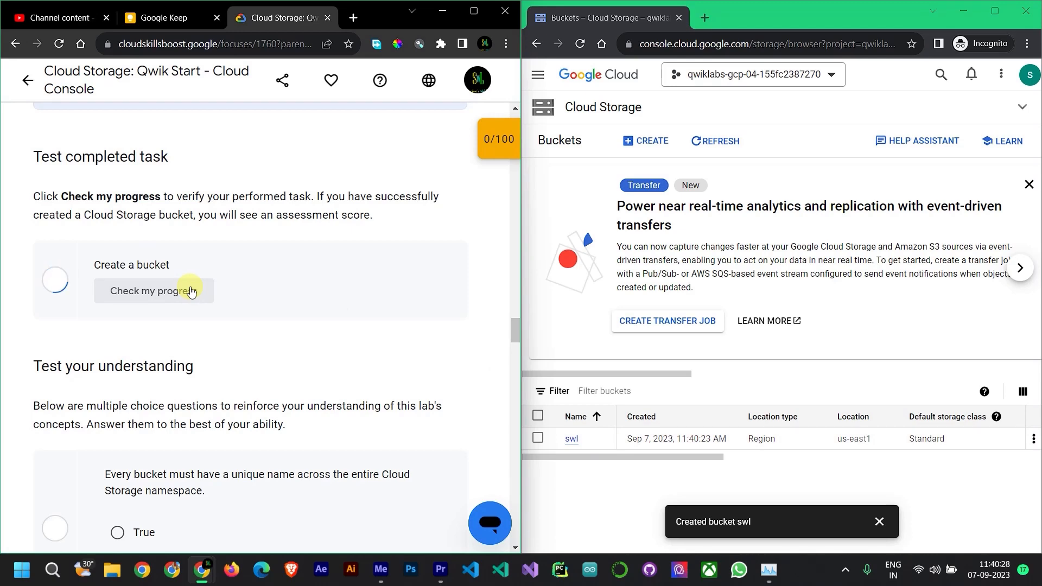
pyautogui.click(154, 290)
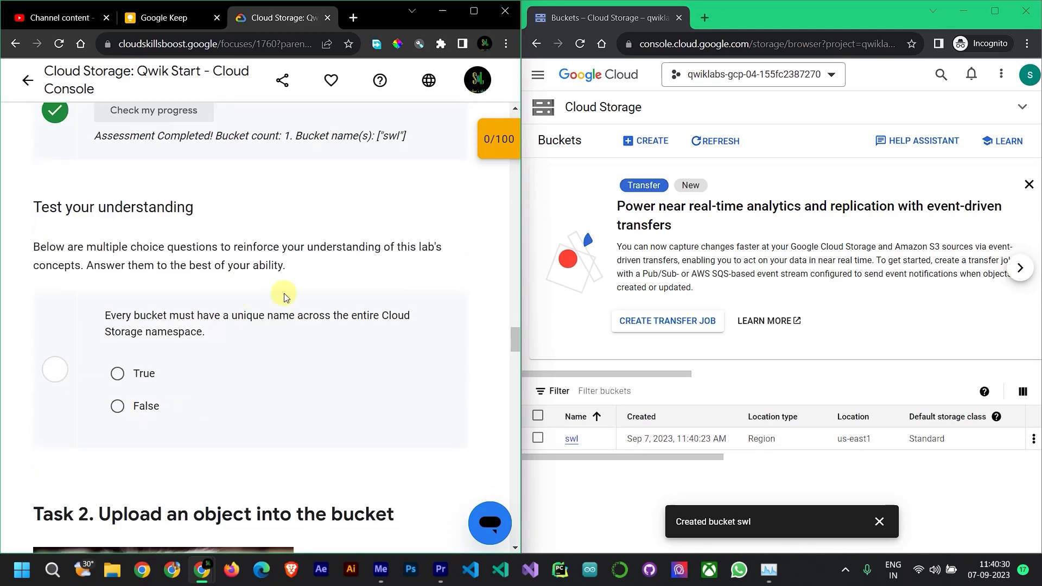
pyautogui.click(117, 373)
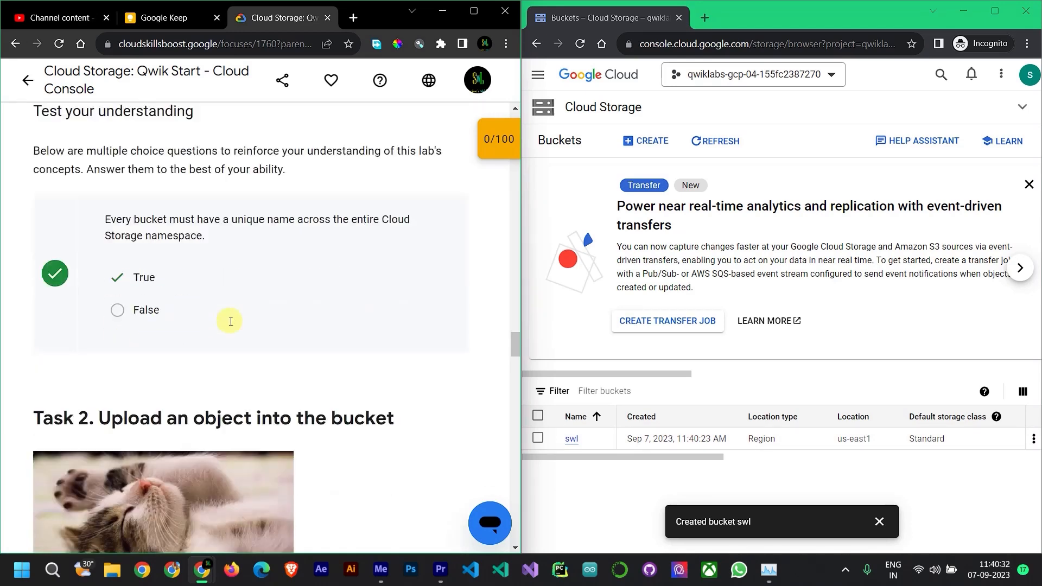
pyautogui.scroll(-3)
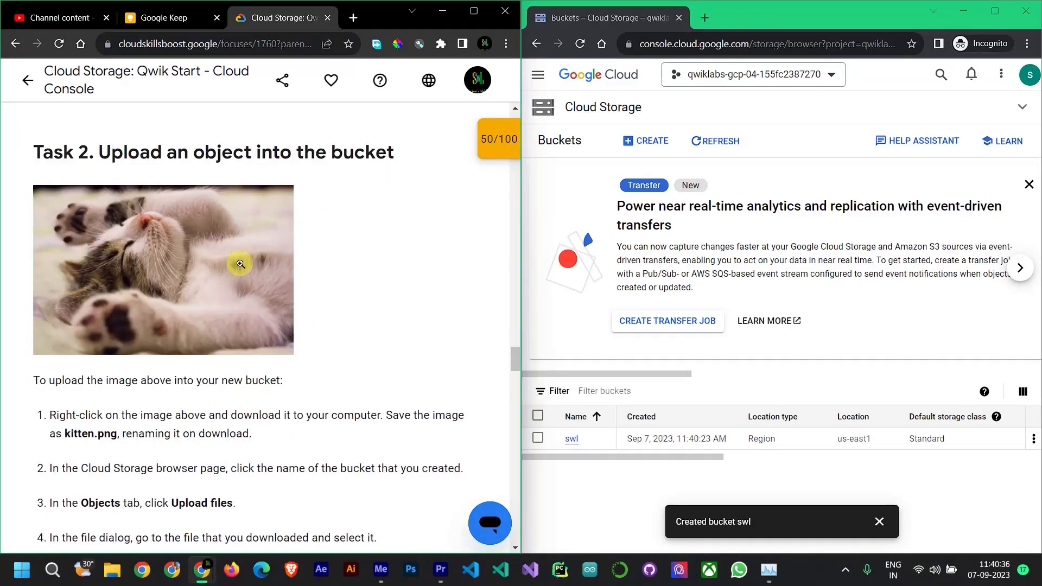
pyautogui.moveTo(356, 295)
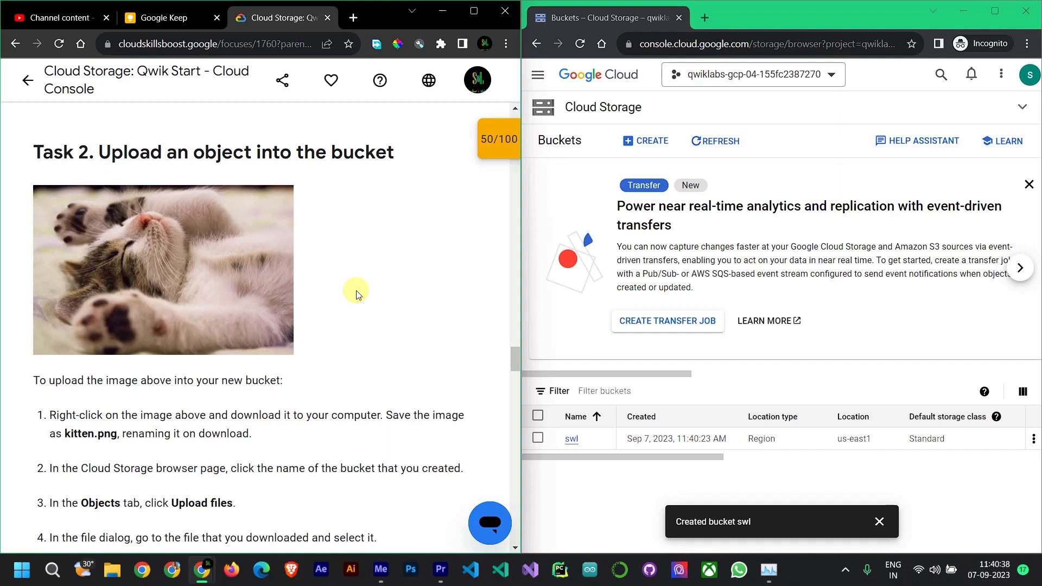
pyautogui.rightClick(162, 269)
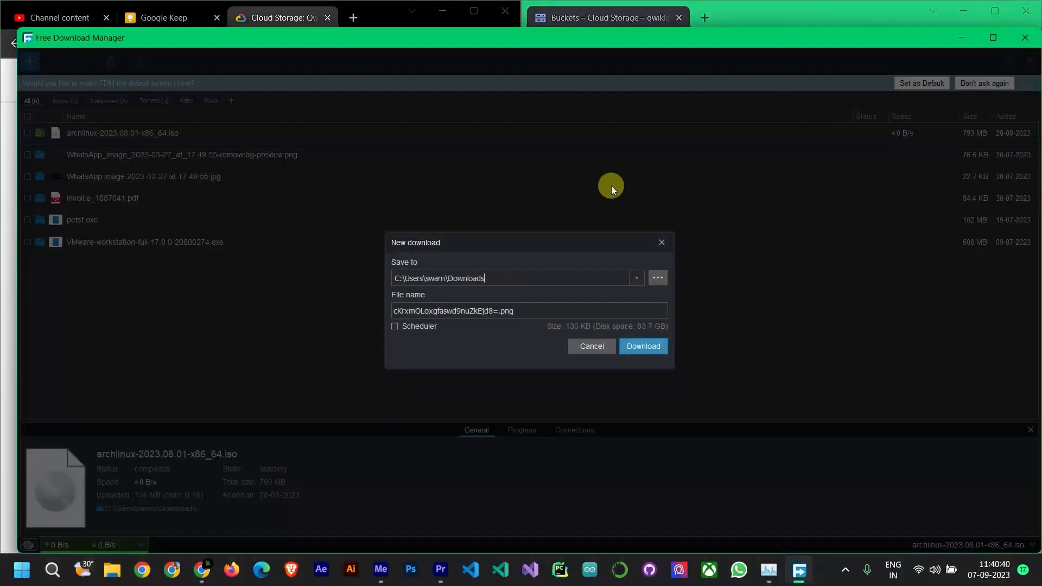
pyautogui.click(642, 346)
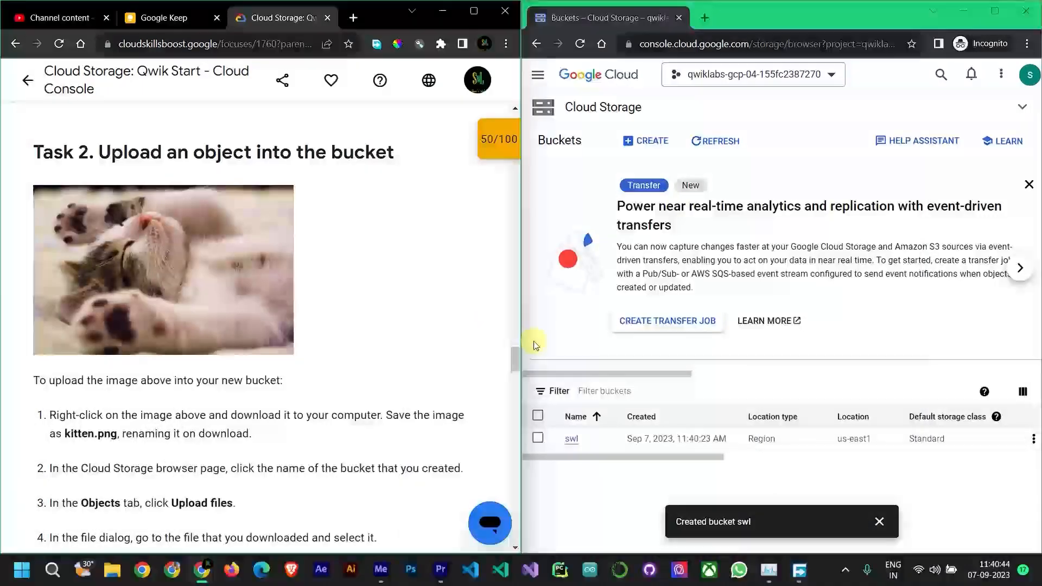
pyautogui.scroll(-3)
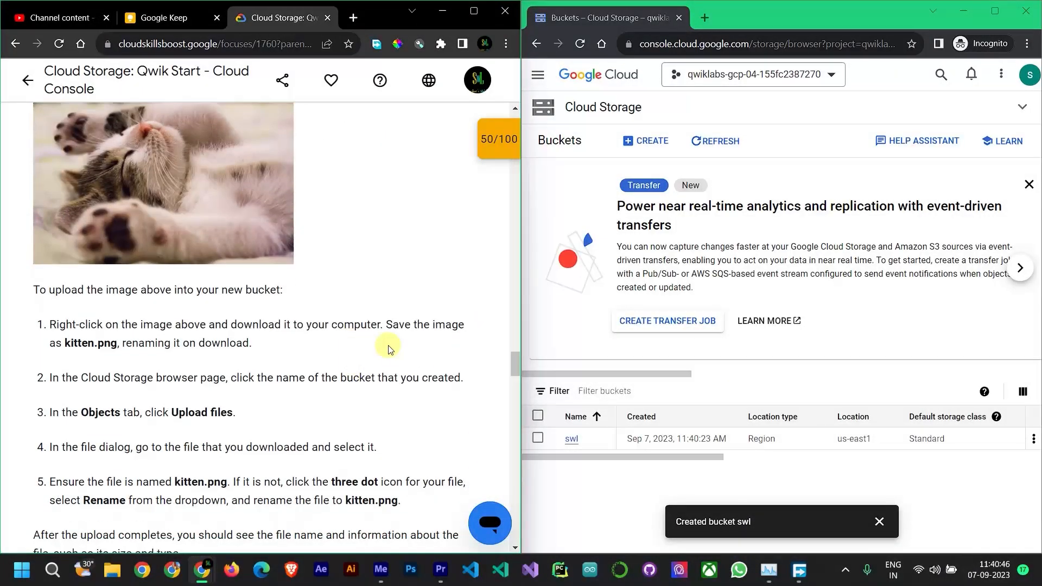
pyautogui.moveTo(557, 444)
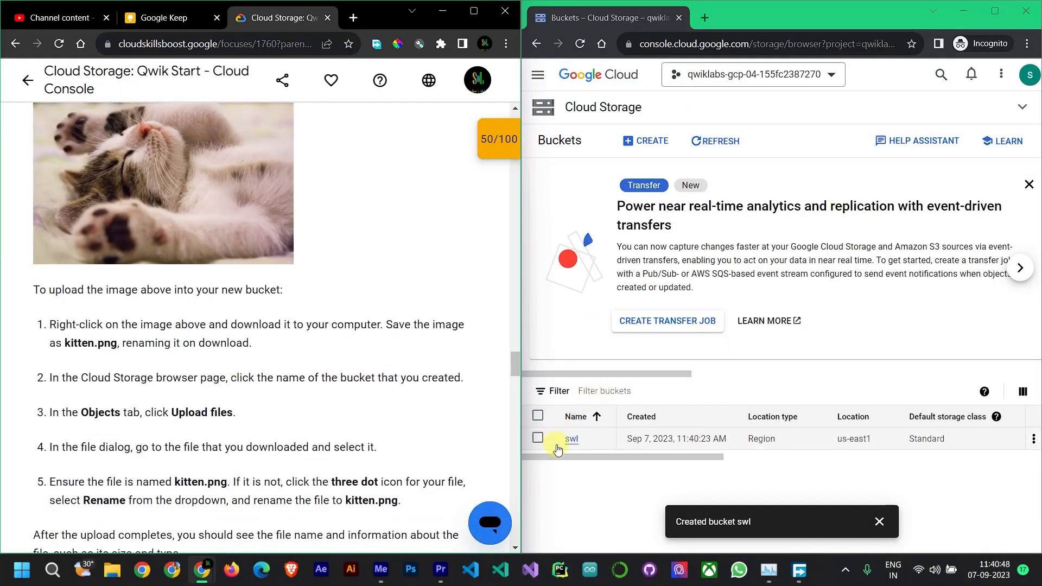
# Step: Enter the empty swl bucket, start Upload Files and cancel the file picker without choosing anything
pyautogui.click(568, 438)
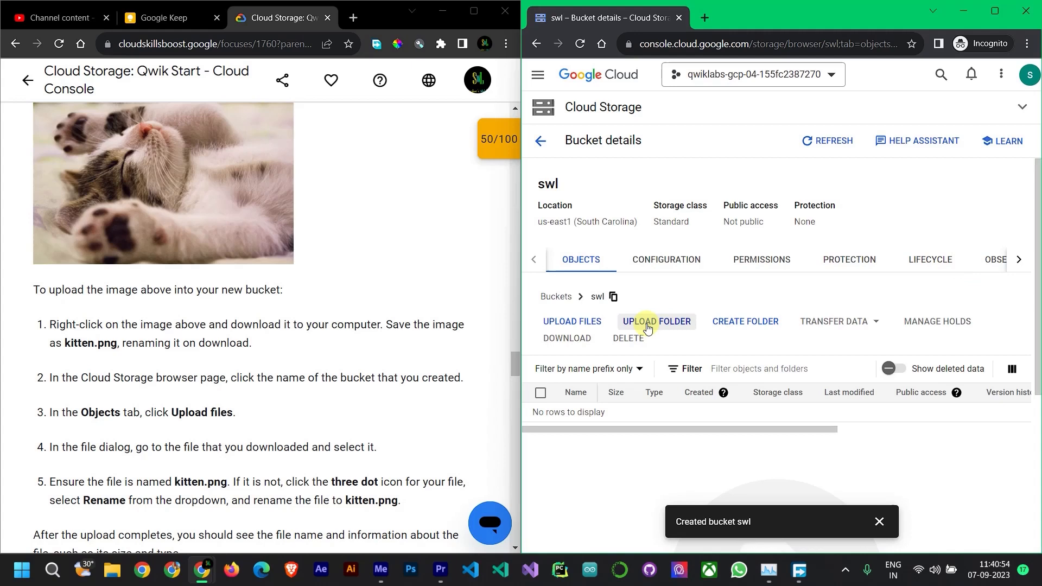
pyautogui.moveTo(571, 322)
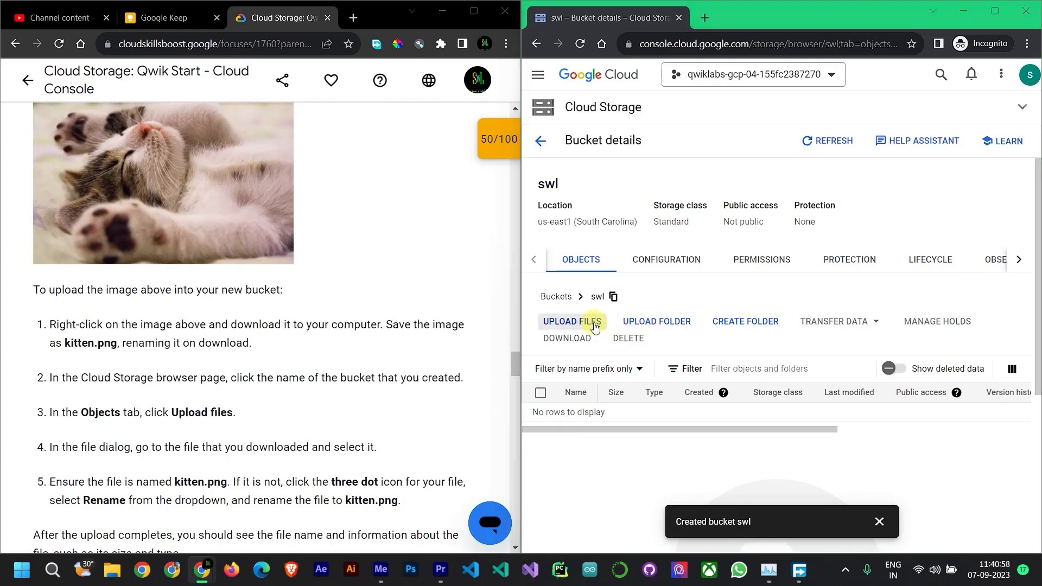
pyautogui.click(572, 326)
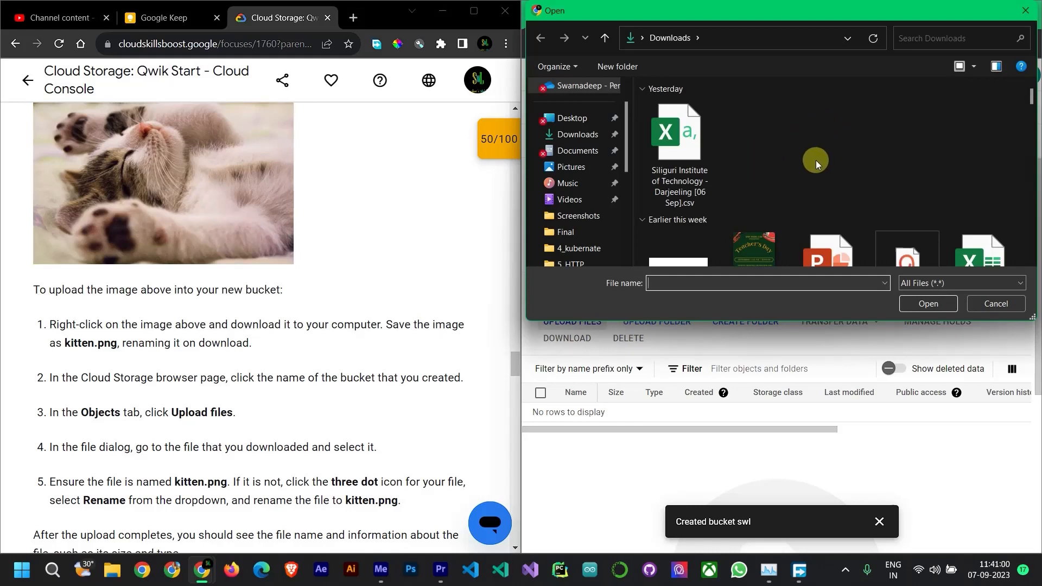
pyautogui.scroll(-3)
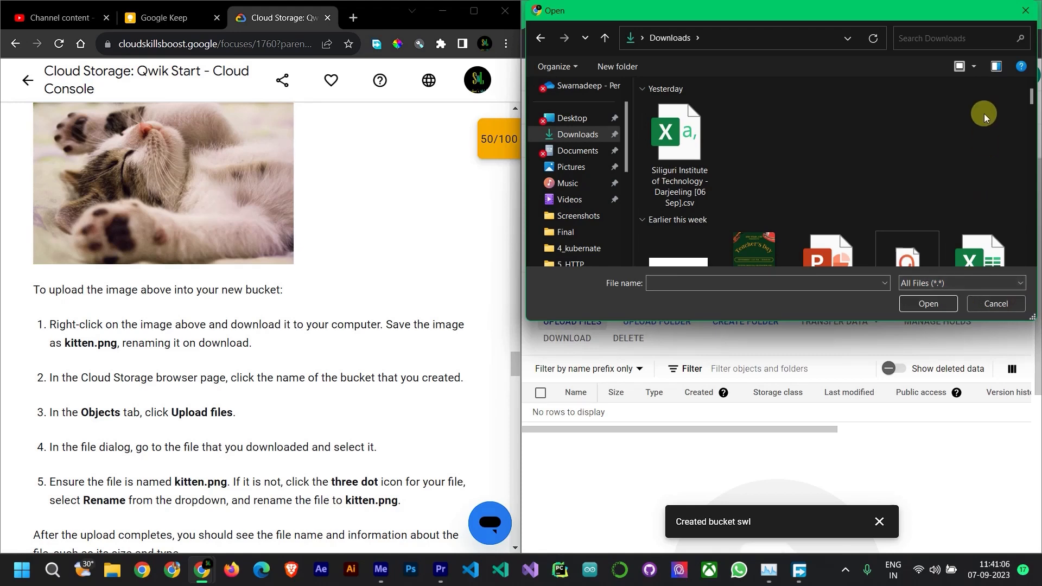
pyautogui.click(996, 304)
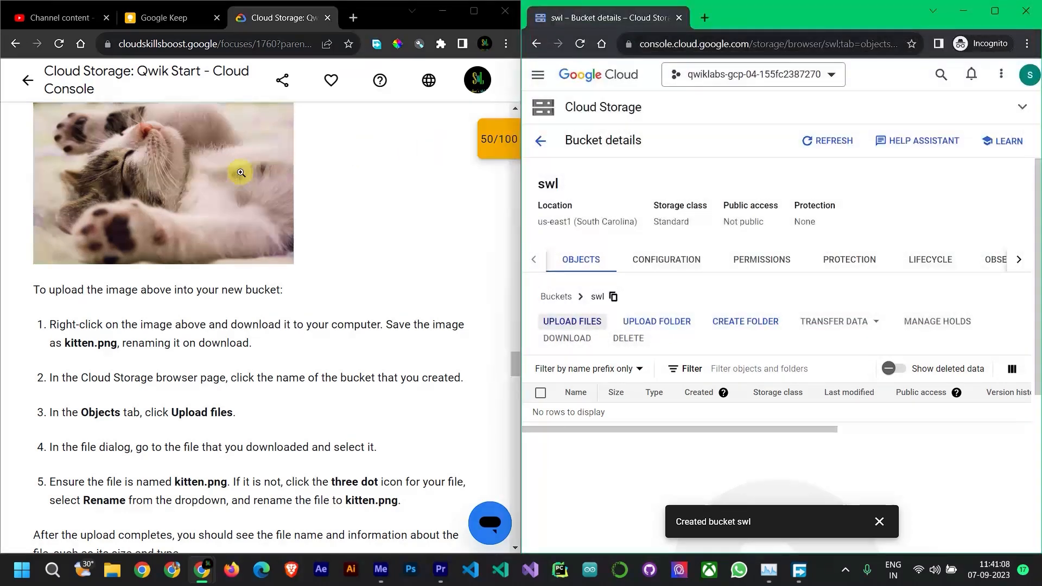
pyautogui.rightClick(240, 173)
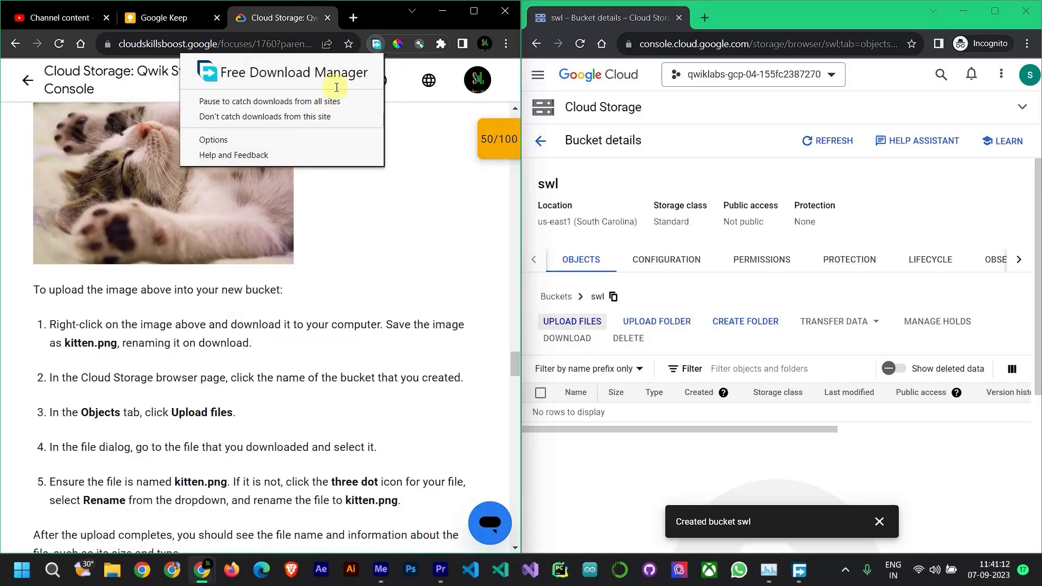
# Step: Save the lab's kitten picture to the computer as kitten.png
pyautogui.rightClick(163, 183)
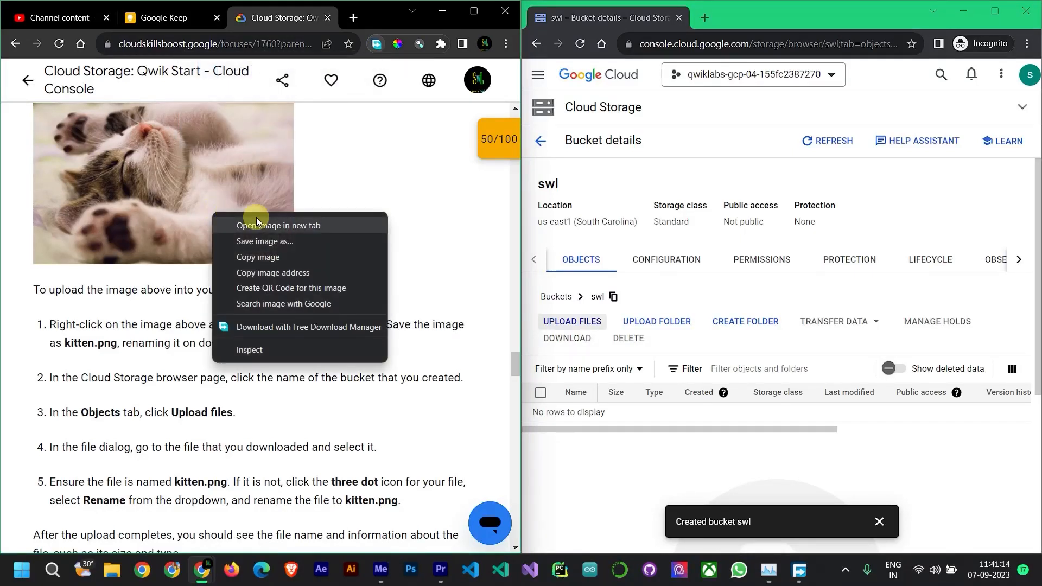
pyautogui.click(333, 311)
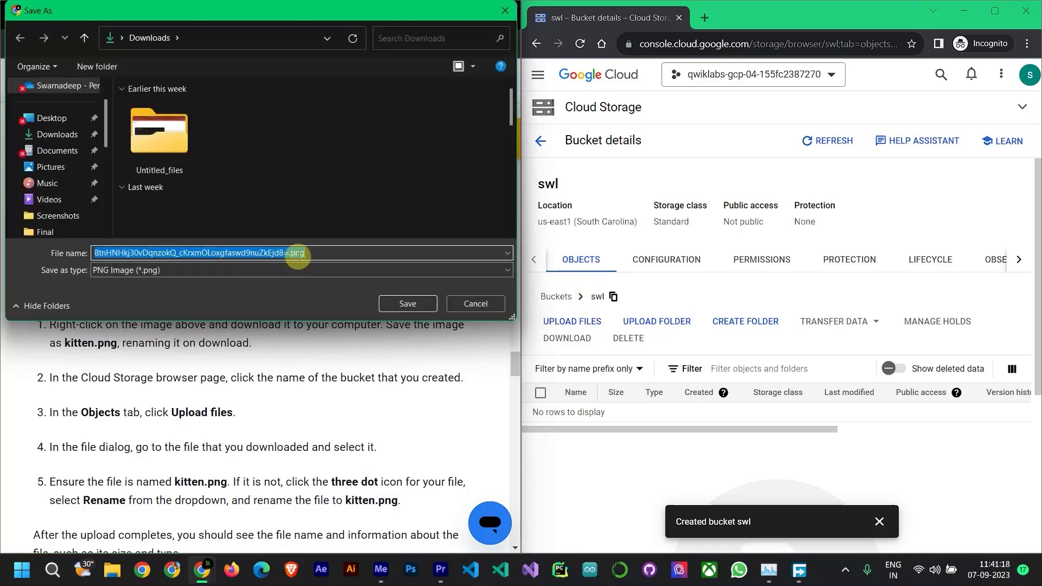
pyautogui.write('kitte')
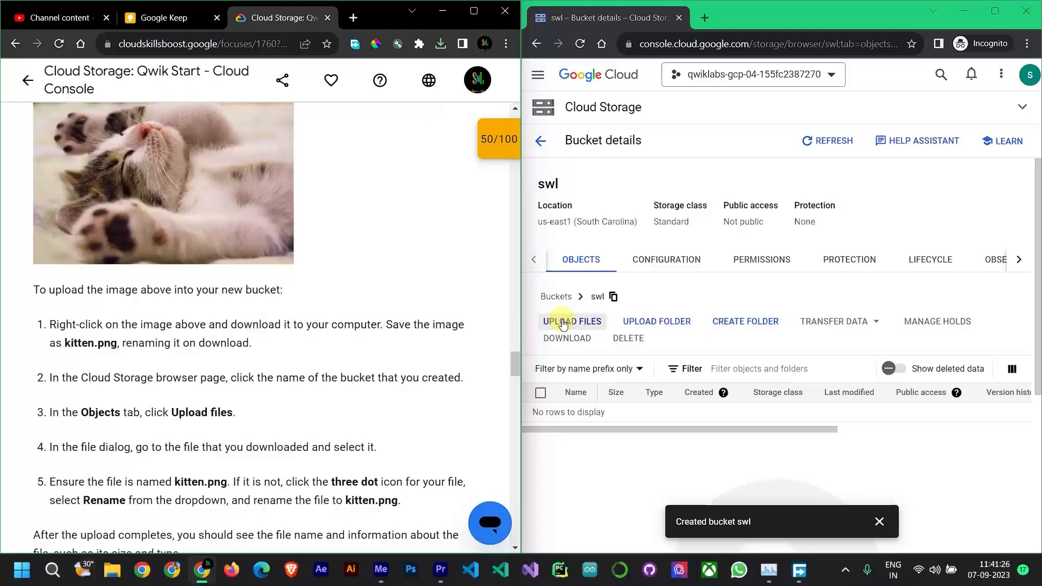
# Step: Upload kitten.png into bucket swl
pyautogui.click(441, 44)
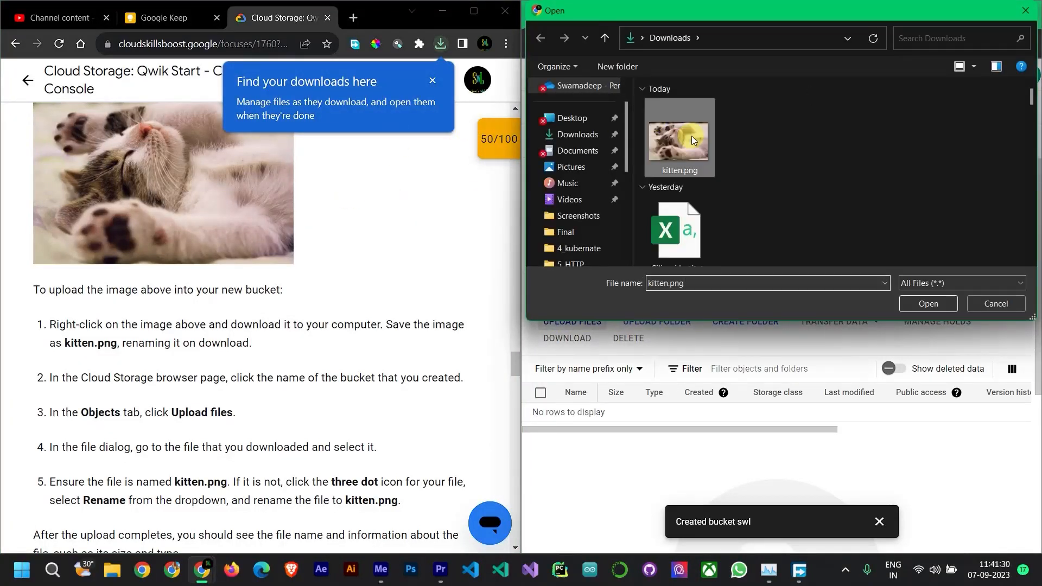
pyautogui.click(927, 304)
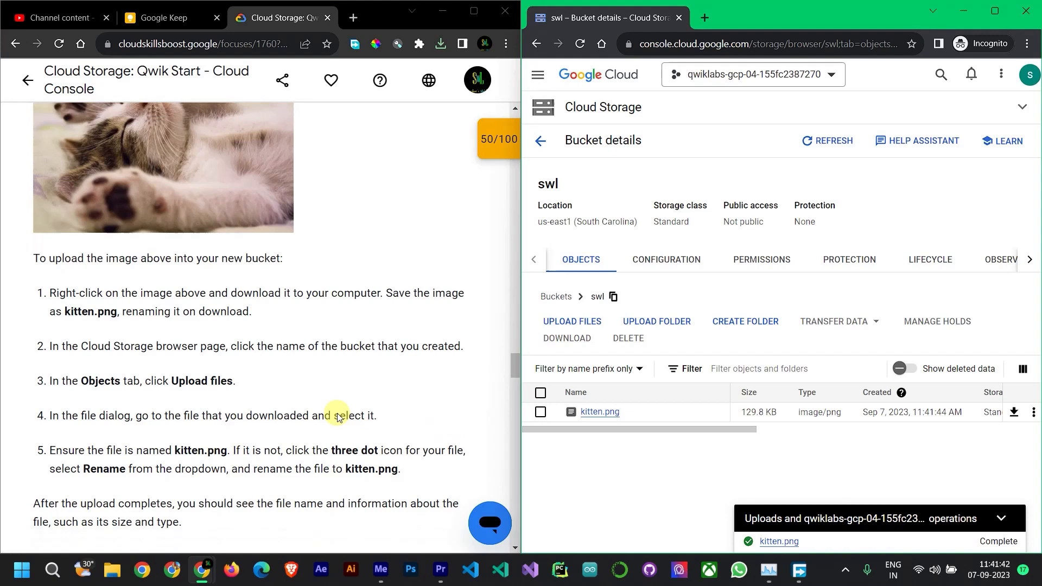
# Step: Have the lab verify the kitten.png upload and scroll down to Task 3, Share a bucket publicly
pyautogui.scroll(-3)
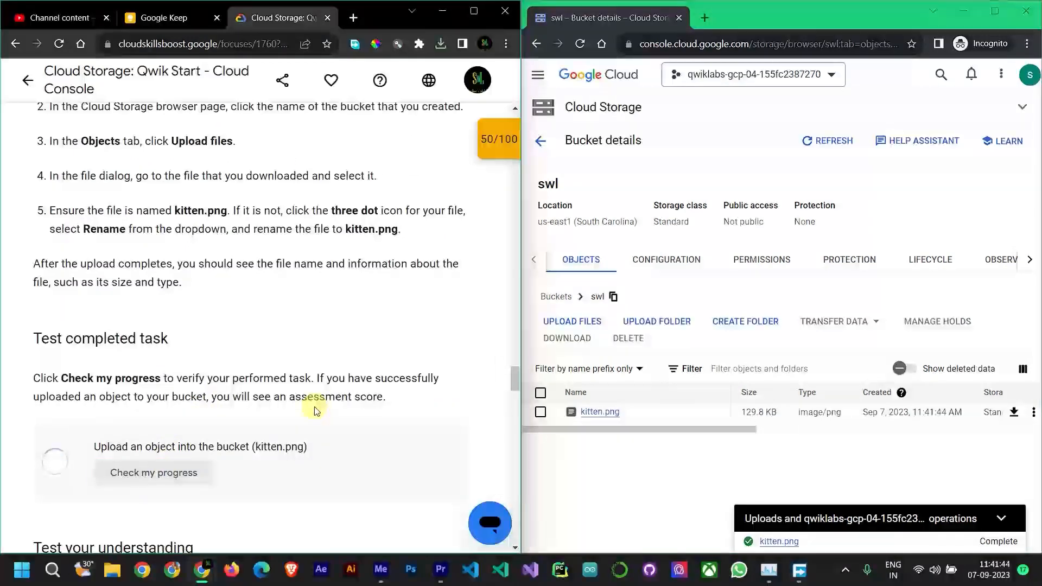
pyautogui.click(154, 473)
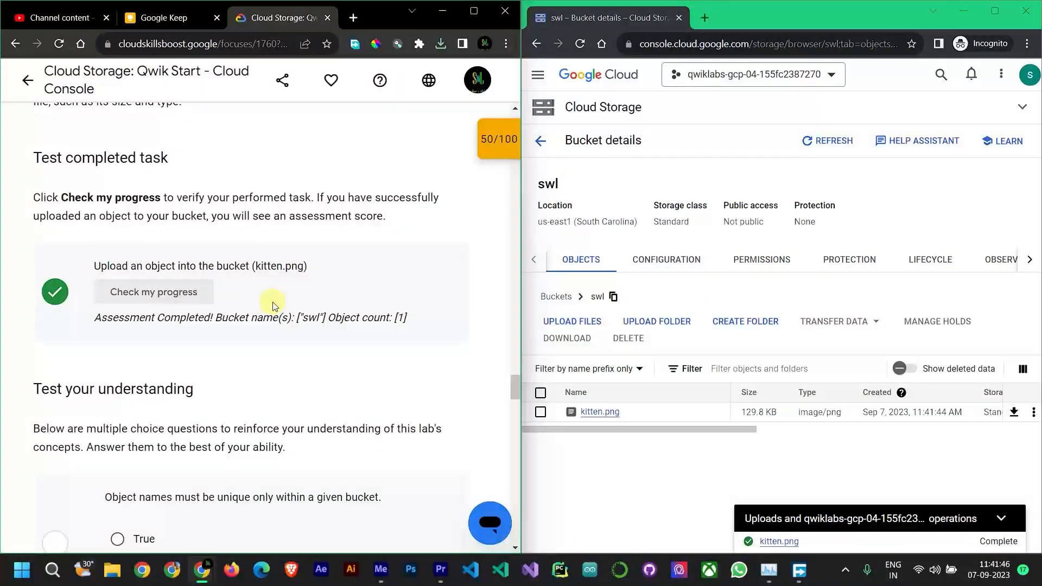
pyautogui.doubleClick(308, 317)
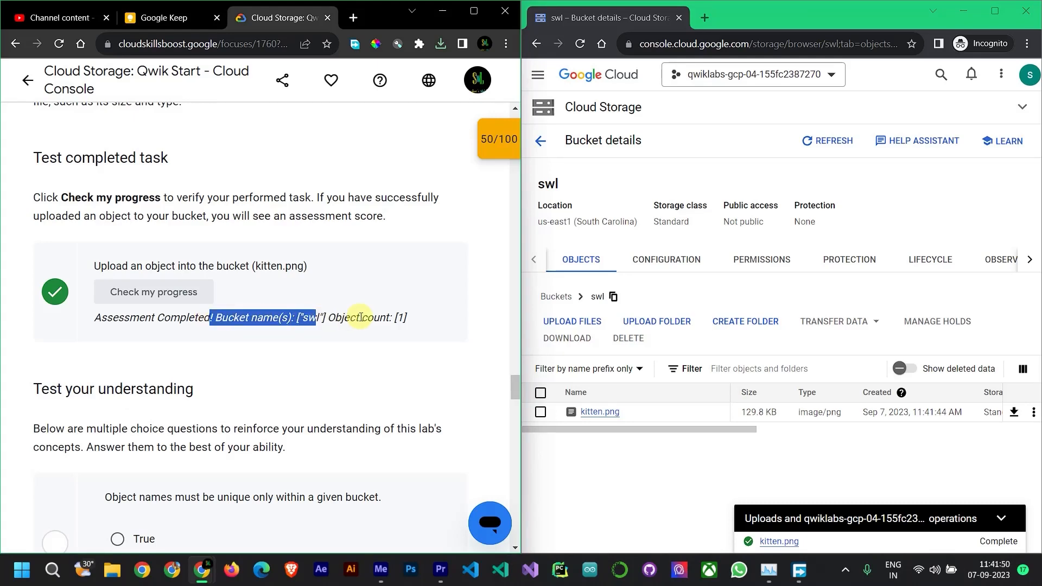
pyautogui.scroll(-3)
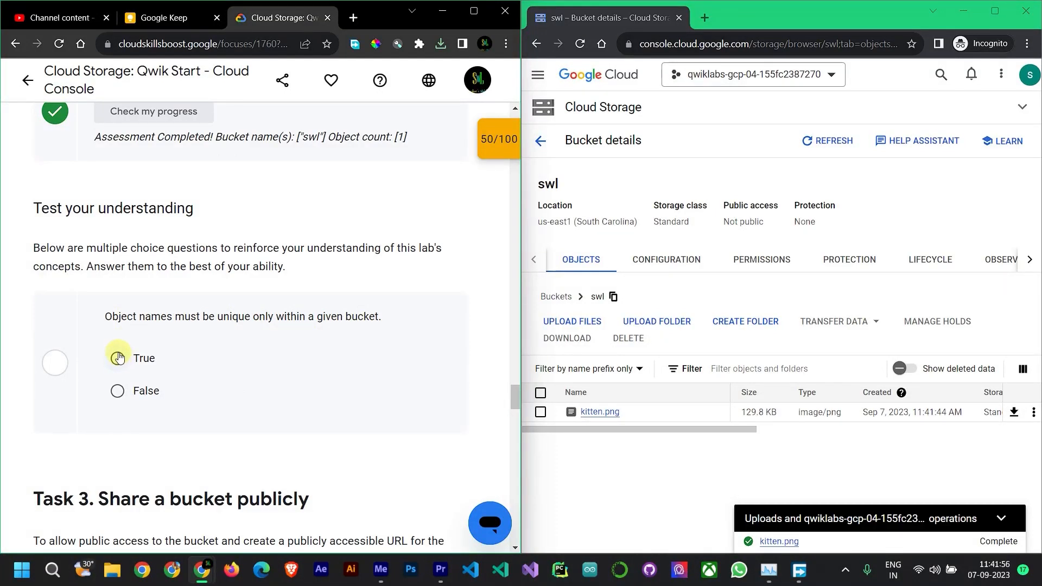
pyautogui.scroll(-3)
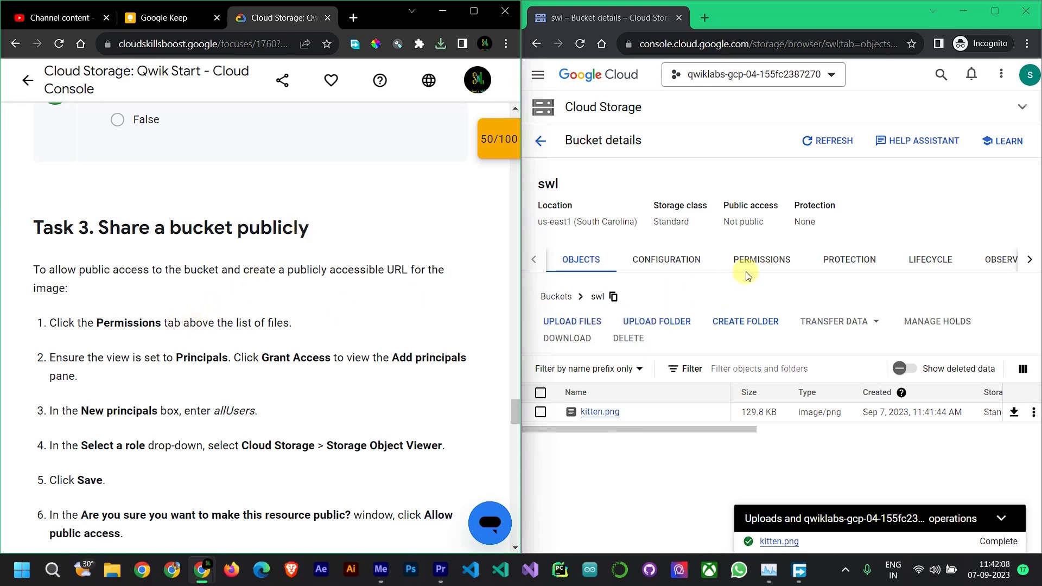
# Step: Go to the swl bucket's Permissions and start Grant Access
pyautogui.click(761, 260)
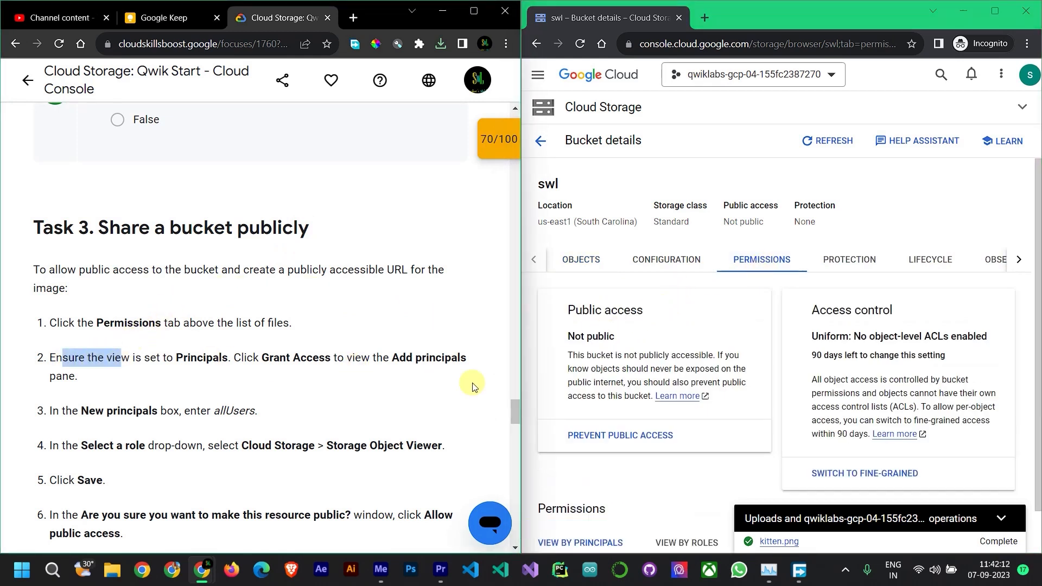
pyautogui.scroll(-3)
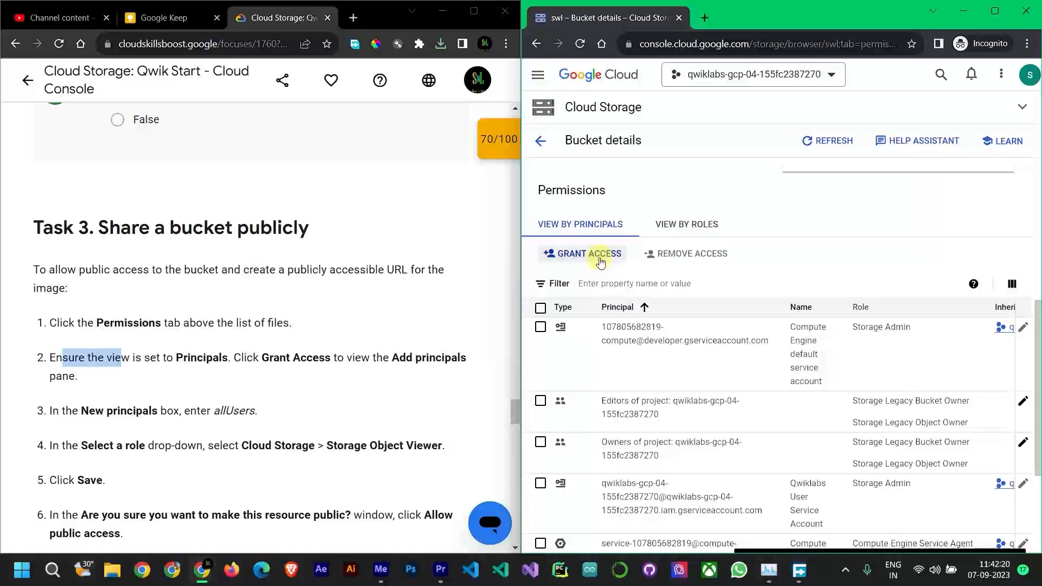
pyautogui.click(586, 253)
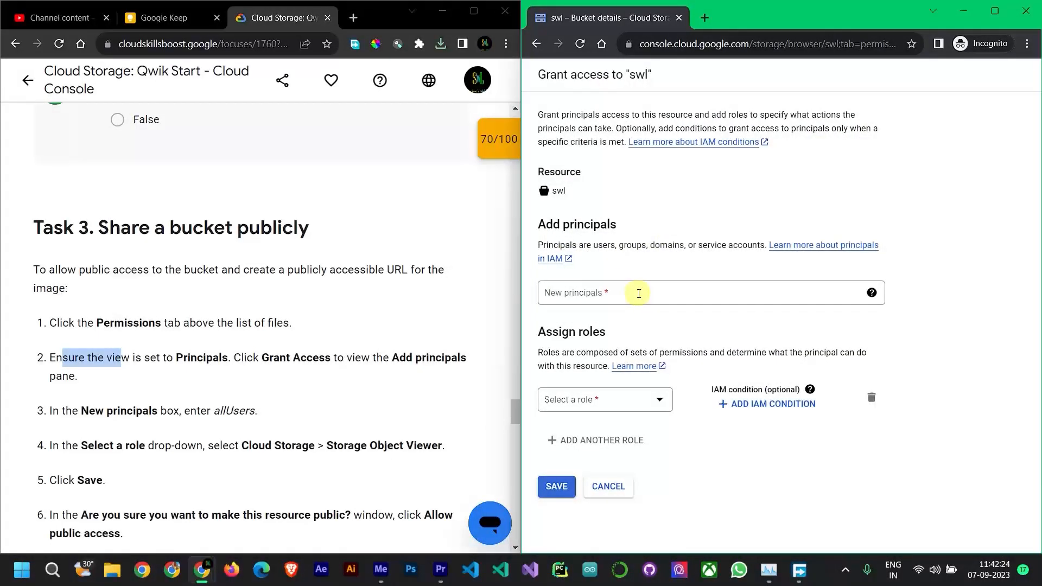
# Step: Add allUsers as the new principal
pyautogui.click(664, 292)
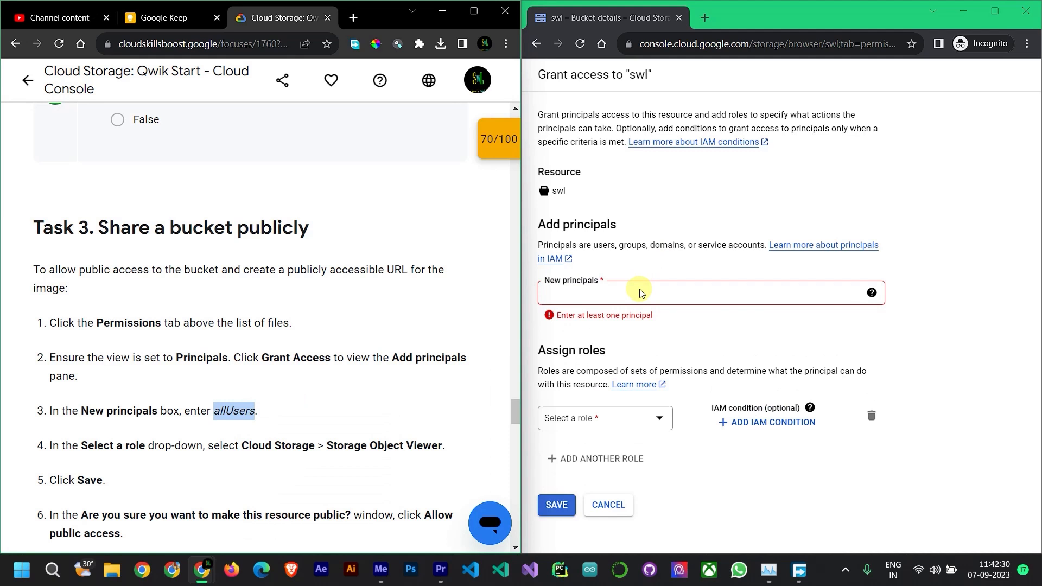
pyautogui.write('allUsers')
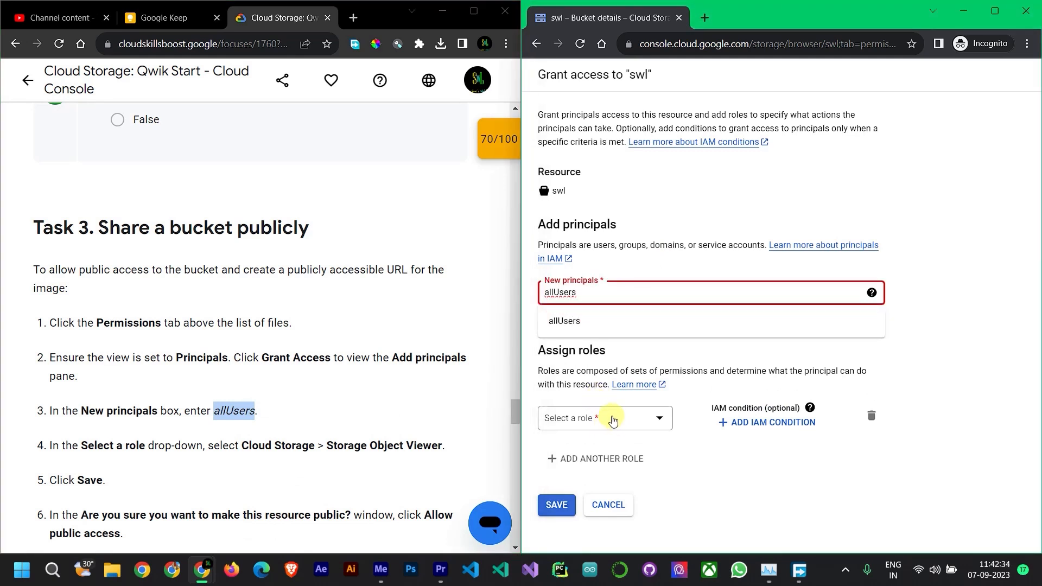
pyautogui.click(563, 320)
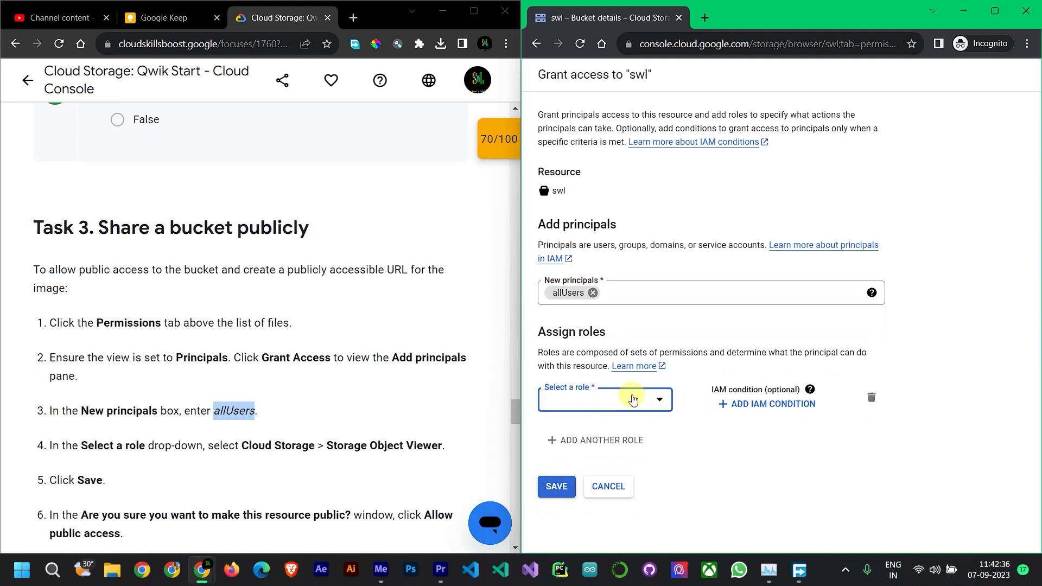
# Step: Assign the Cloud Storage > Storage Object Viewer role, save, and allow public access
pyautogui.click(603, 399)
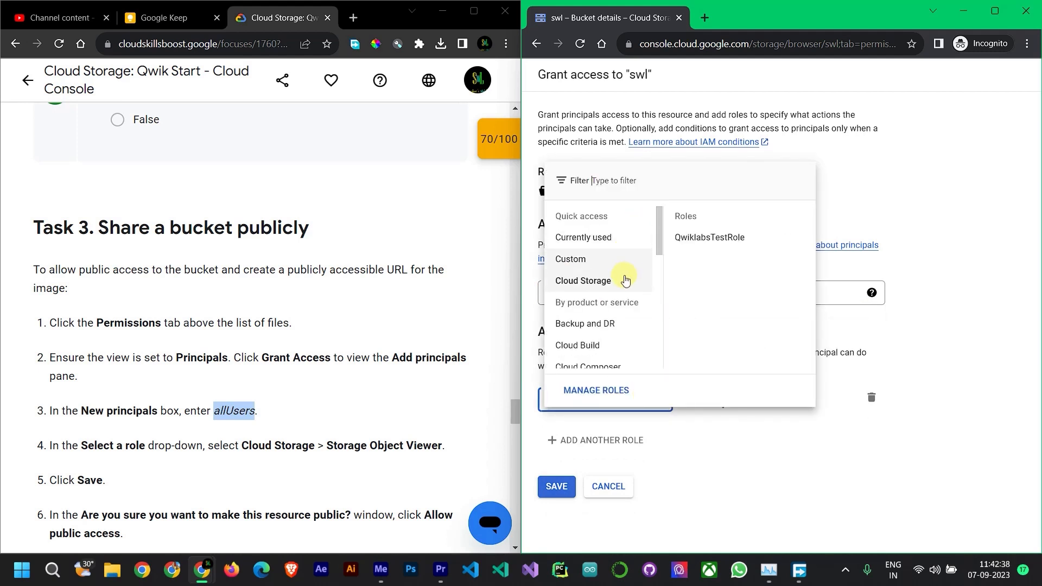
pyautogui.click(583, 280)
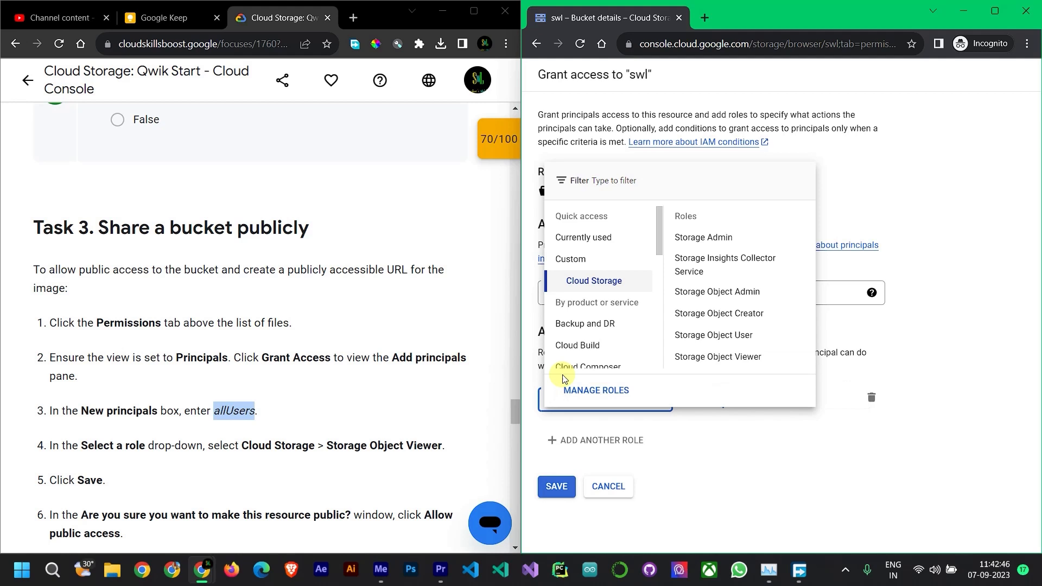
pyautogui.moveTo(746, 357)
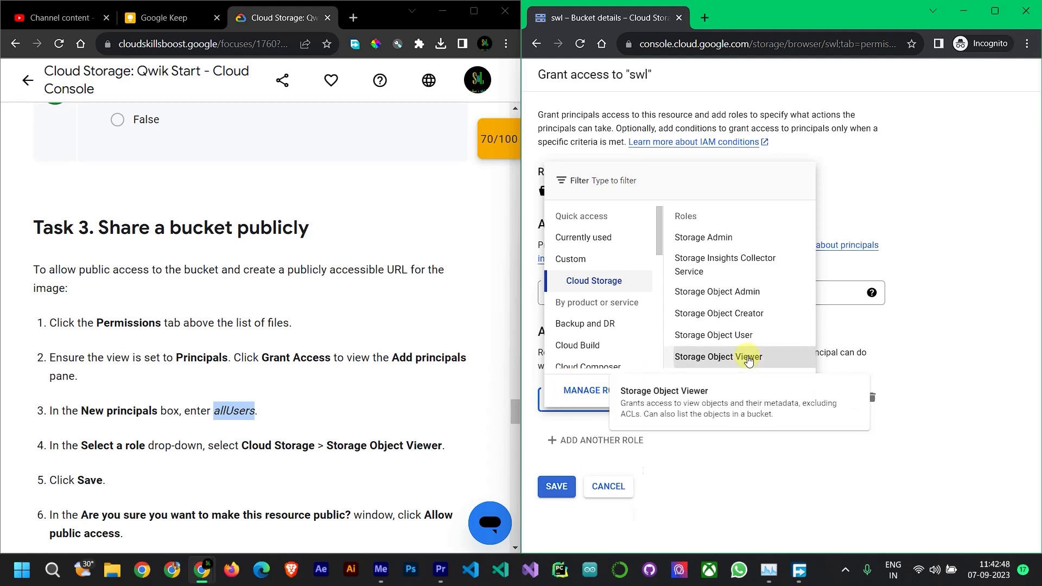
pyautogui.click(718, 357)
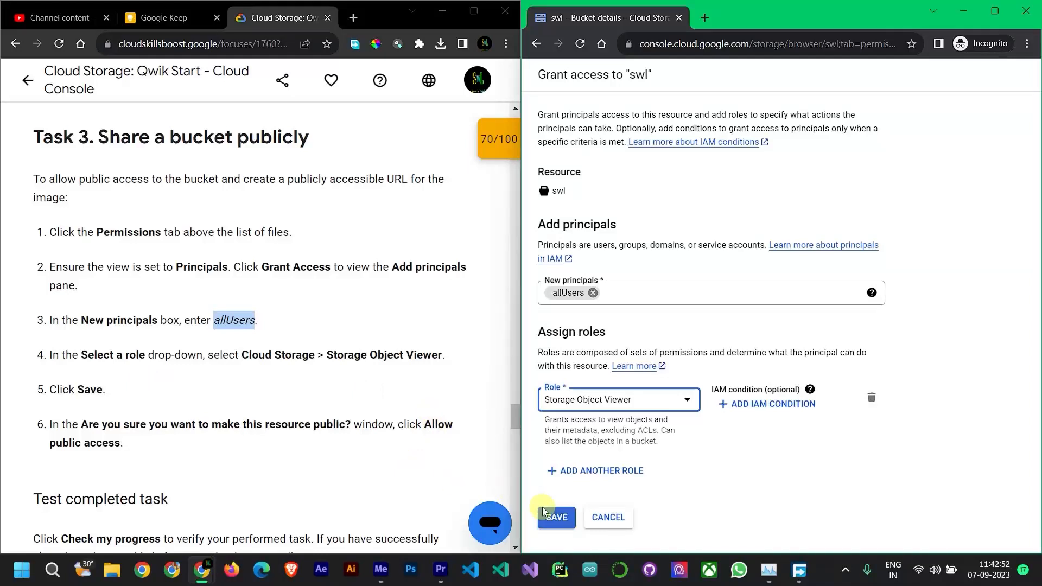
pyautogui.click(556, 517)
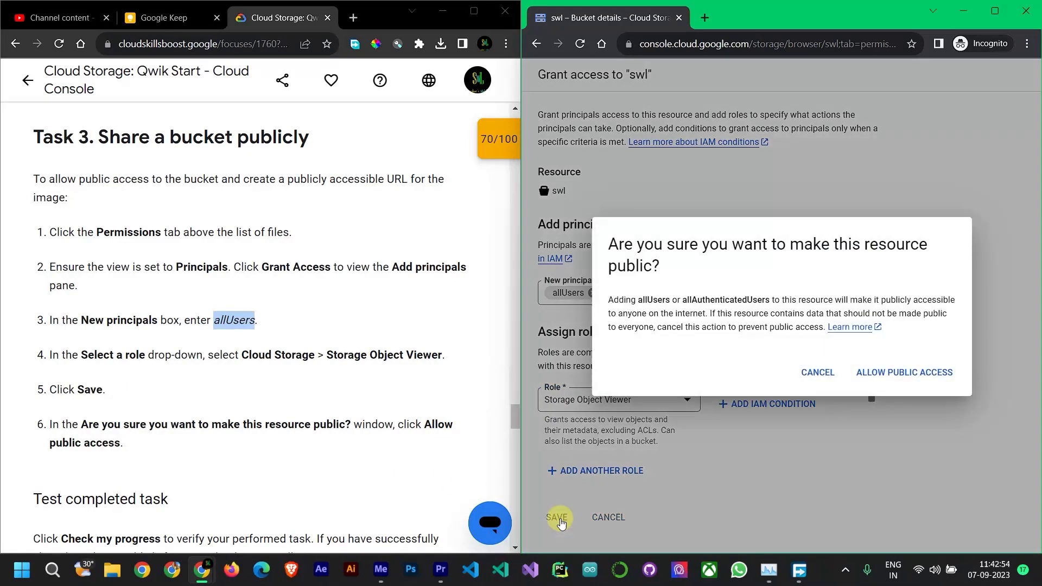
pyautogui.click(903, 372)
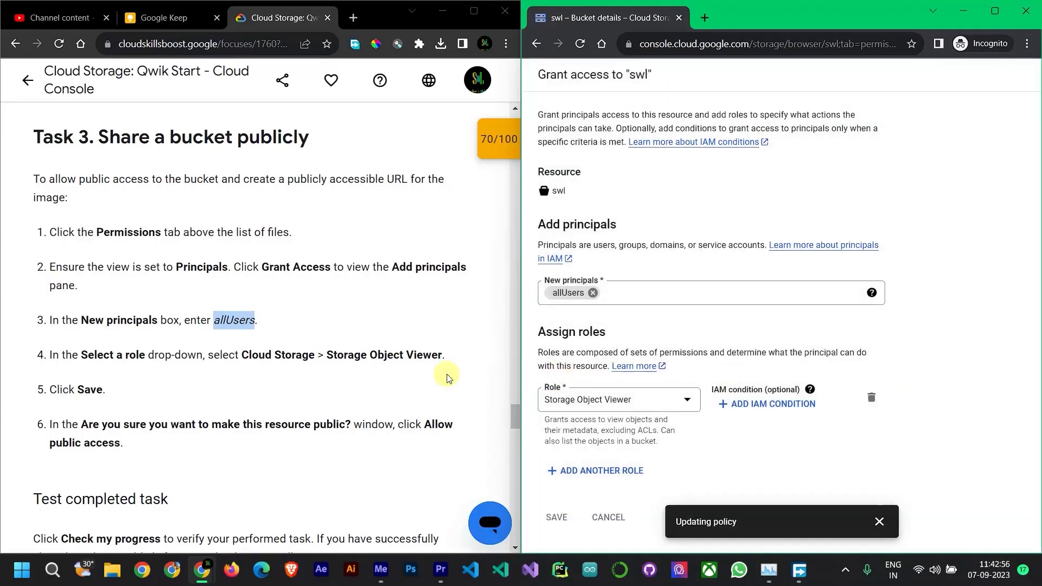
pyautogui.click(557, 518)
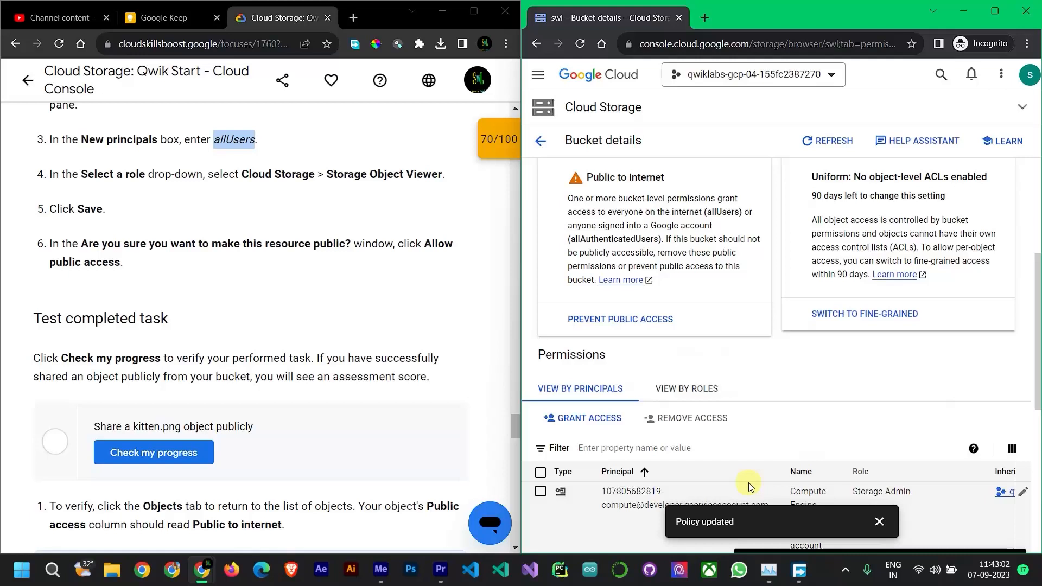
# Step: Run Check my progress on 'Share a kitten.png object publicly', bringing the score to 100/100
pyautogui.scroll(-3)
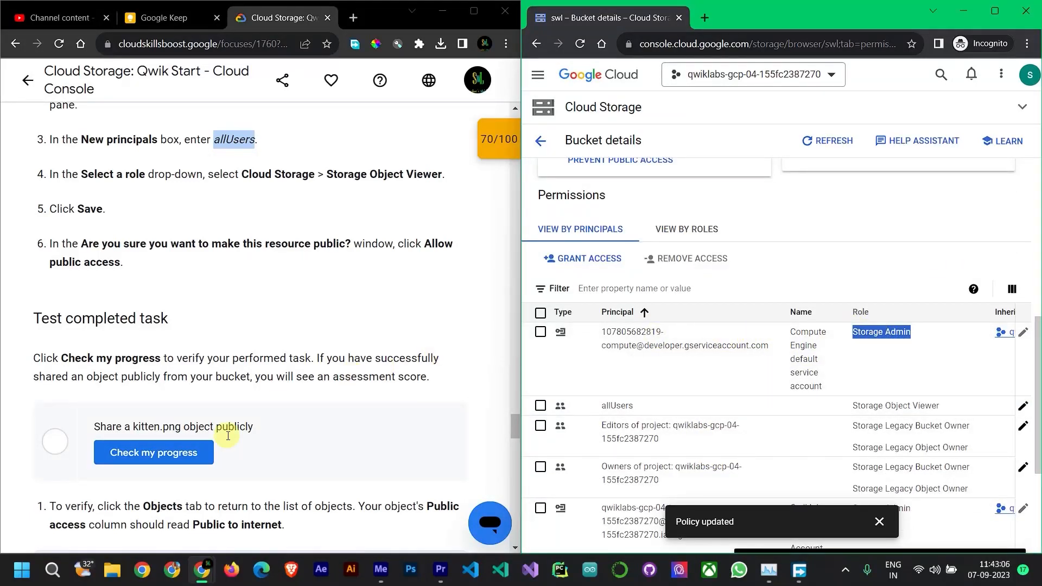
pyautogui.click(153, 453)
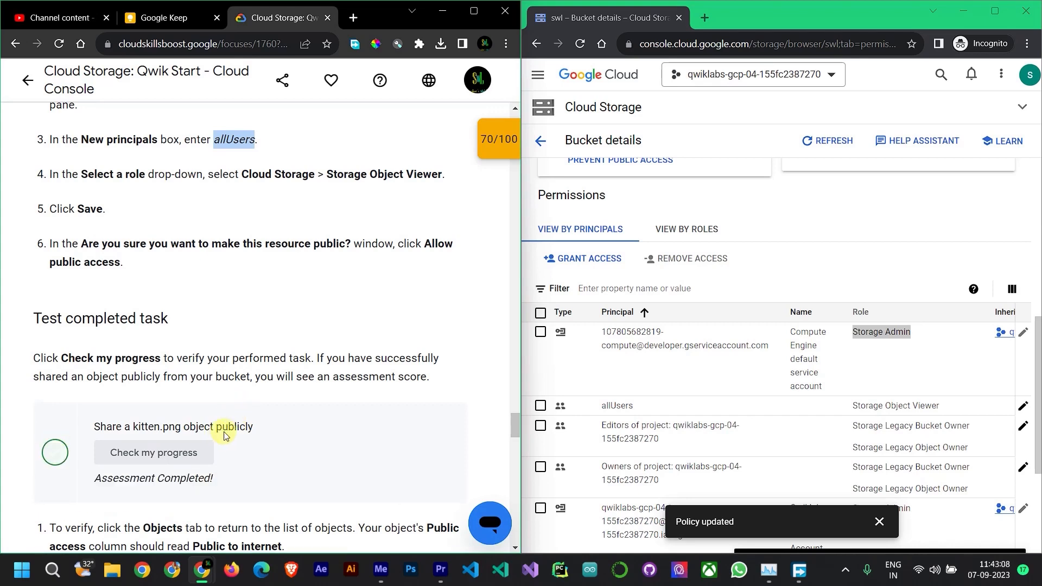
pyautogui.scroll(-3)
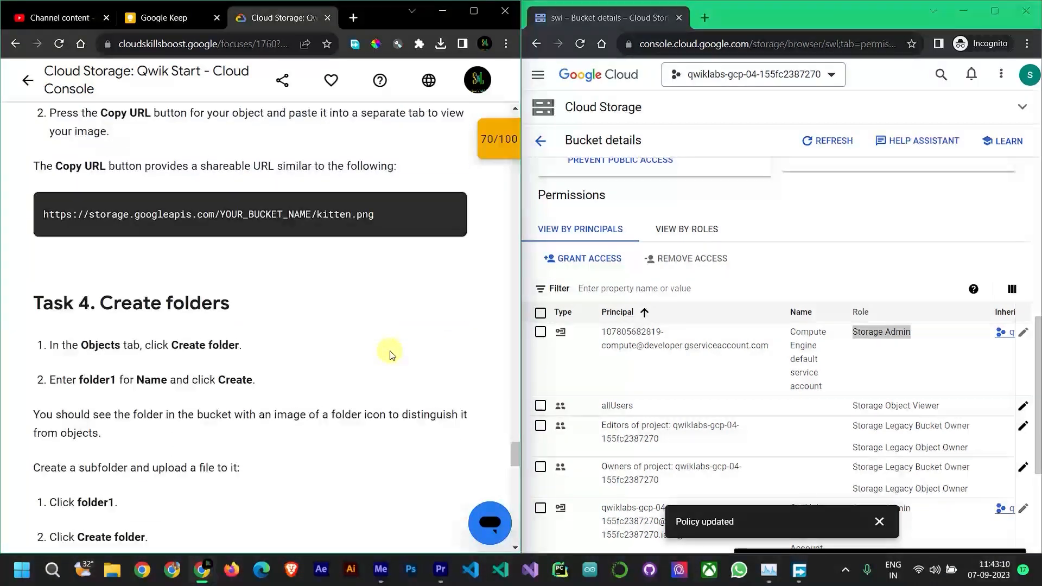
pyautogui.scroll(-3)
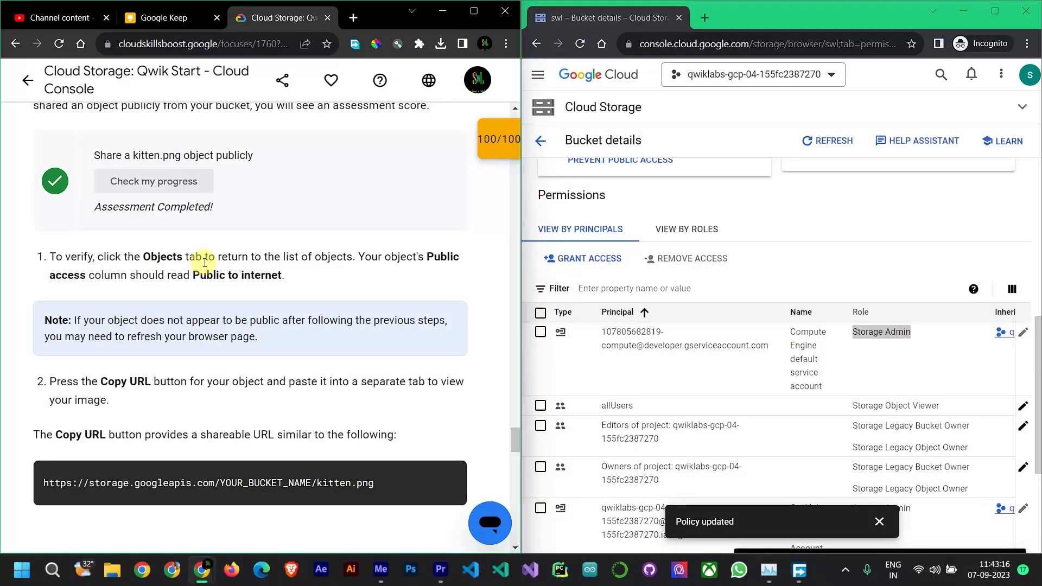
pyautogui.moveTo(539, 74)
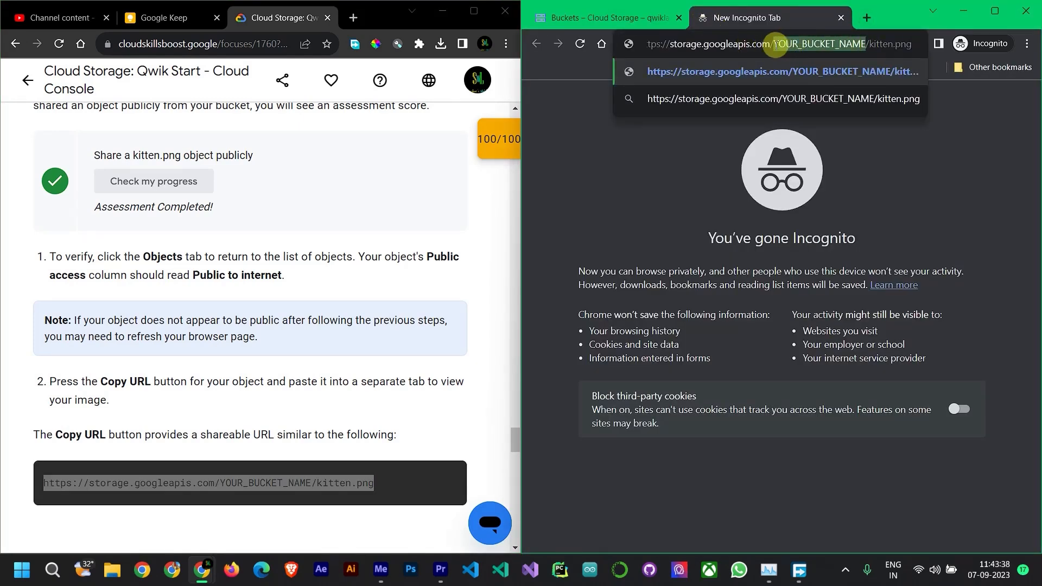
# Step: Load storage.googleapis.com/swl/kitten.png with the bucket name replaced by 'swl' to view the kitten
pyautogui.write('swl')
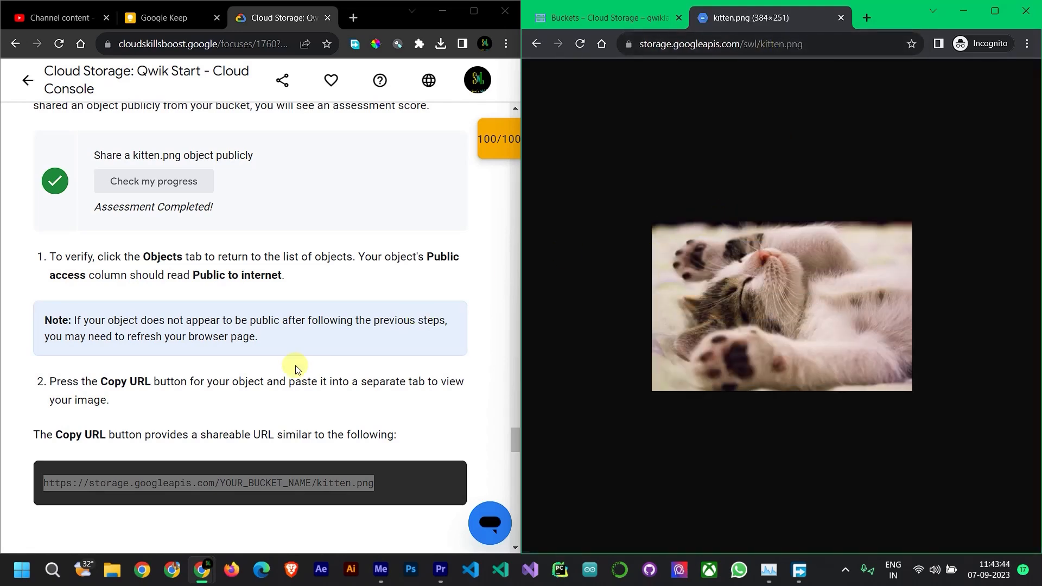
pyautogui.scroll(-3)
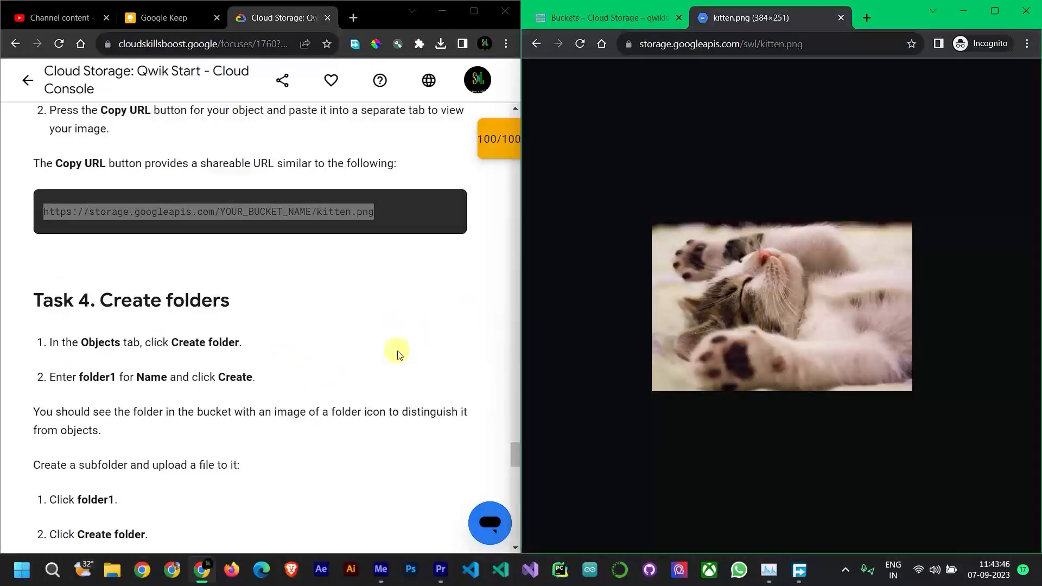
pyautogui.scroll(-3)
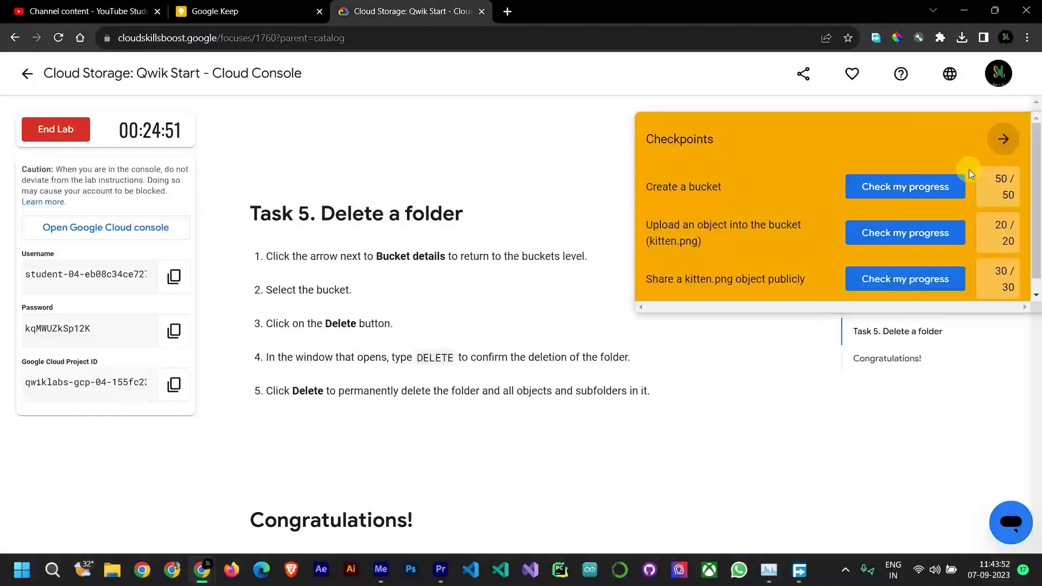
# Step: End the lab after dismissing the Checkpoints panel, and cancel the rating survey
pyautogui.click(1002, 139)
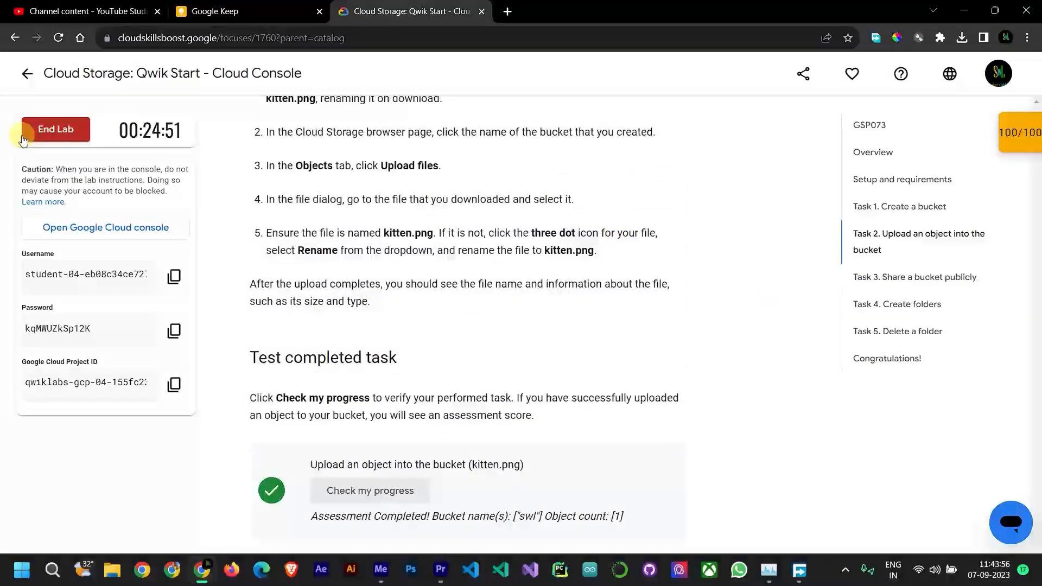
pyautogui.click(56, 130)
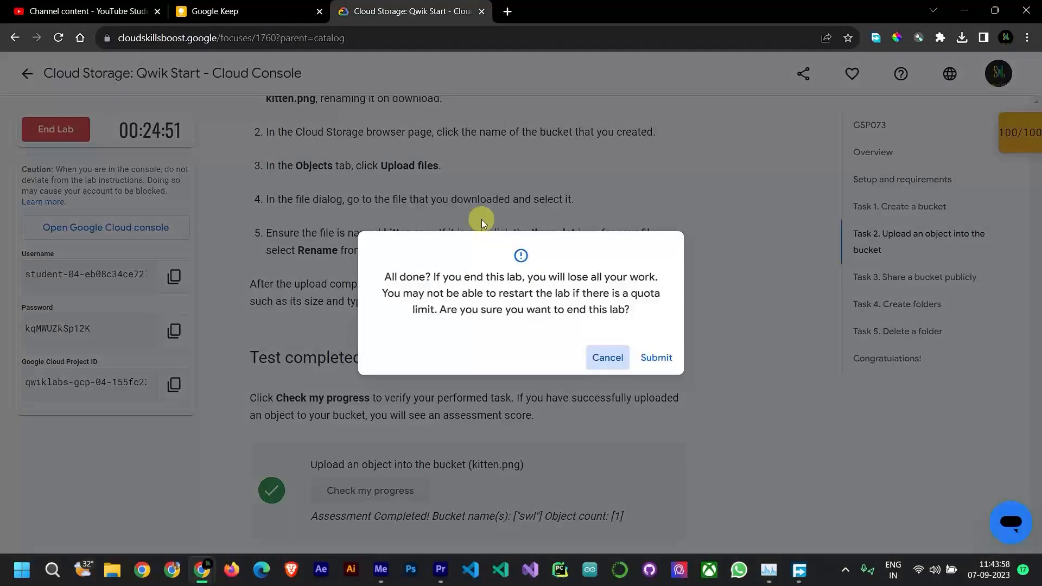
pyautogui.click(655, 357)
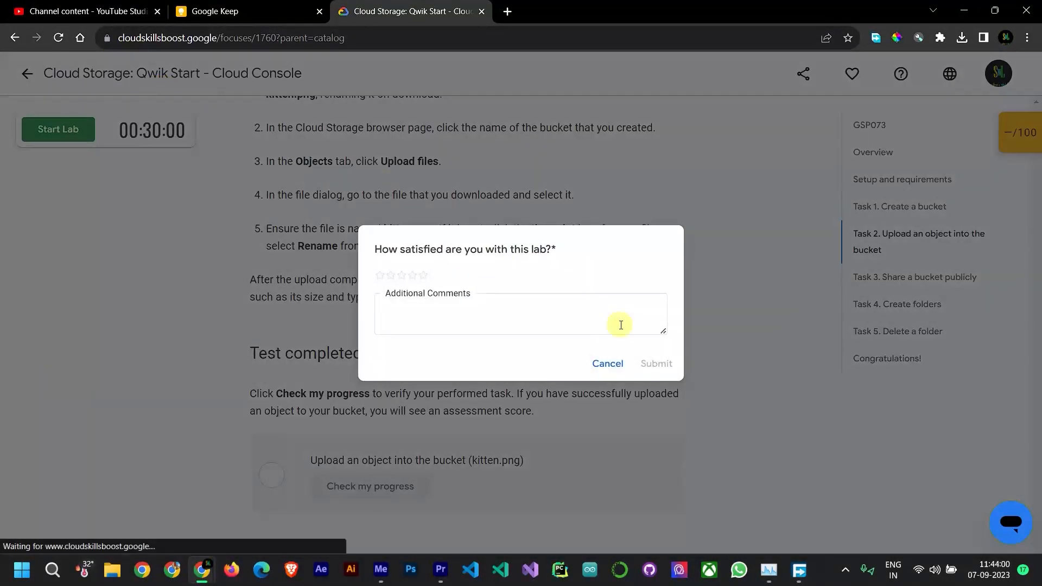
pyautogui.click(607, 364)
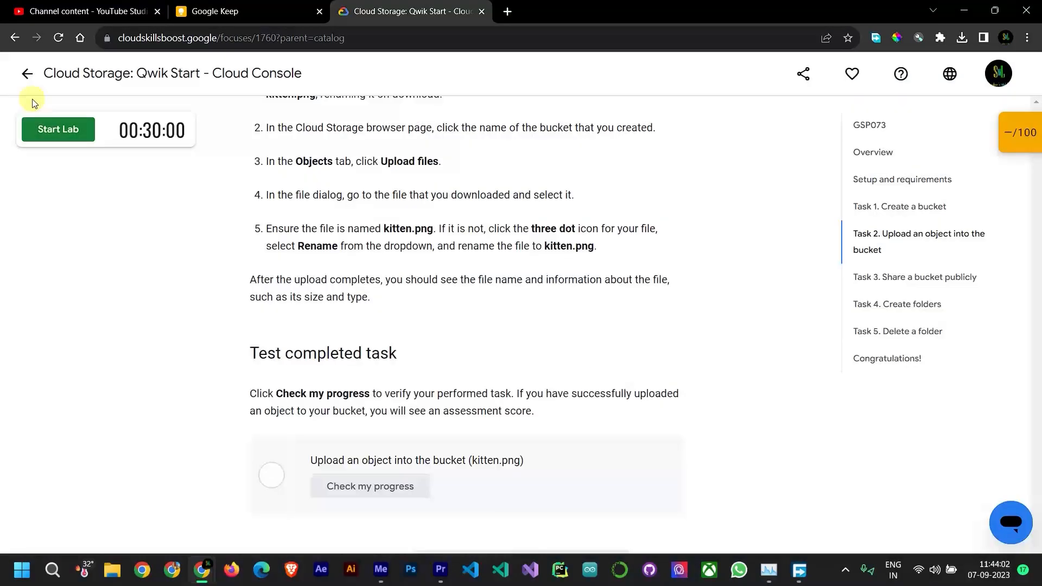